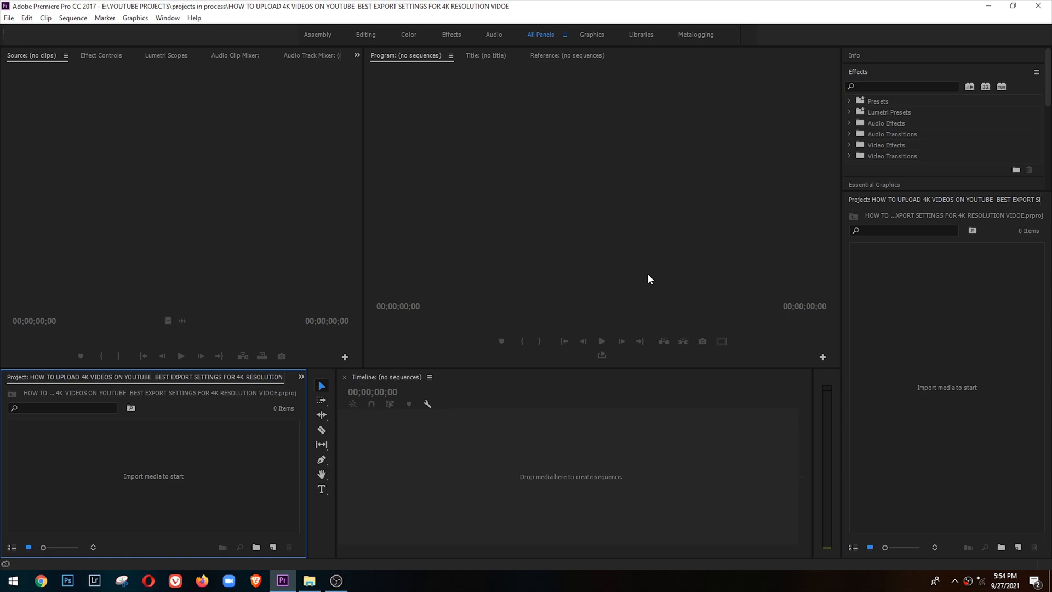
mouse_move(72, 69)
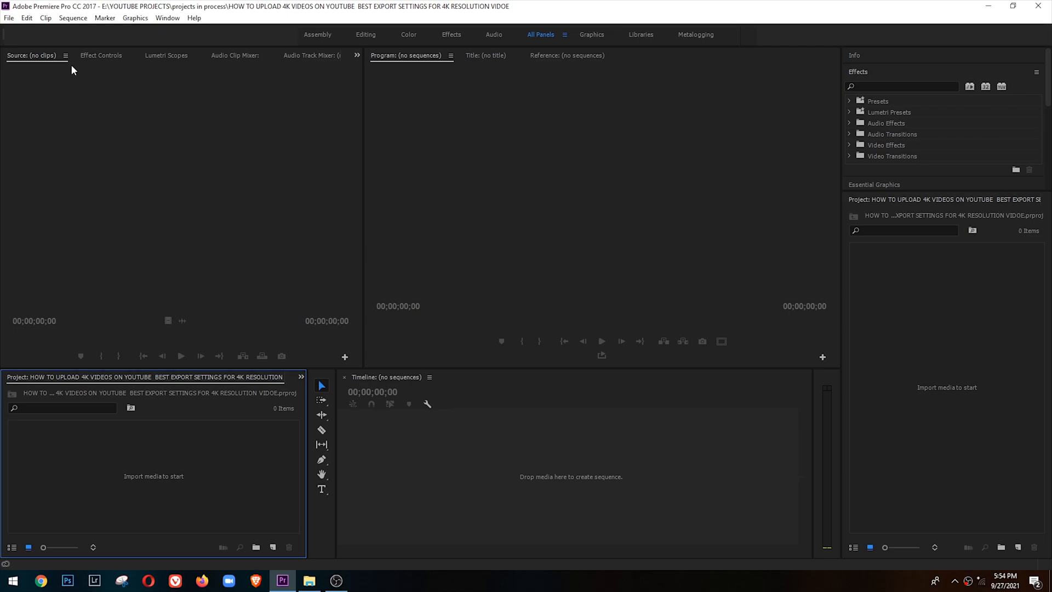
Step: Start a new sequence from the Digital SLR 1080p DSLR 1080p24 preset (1920x1080, 23.976 fps)
left_click(8, 17)
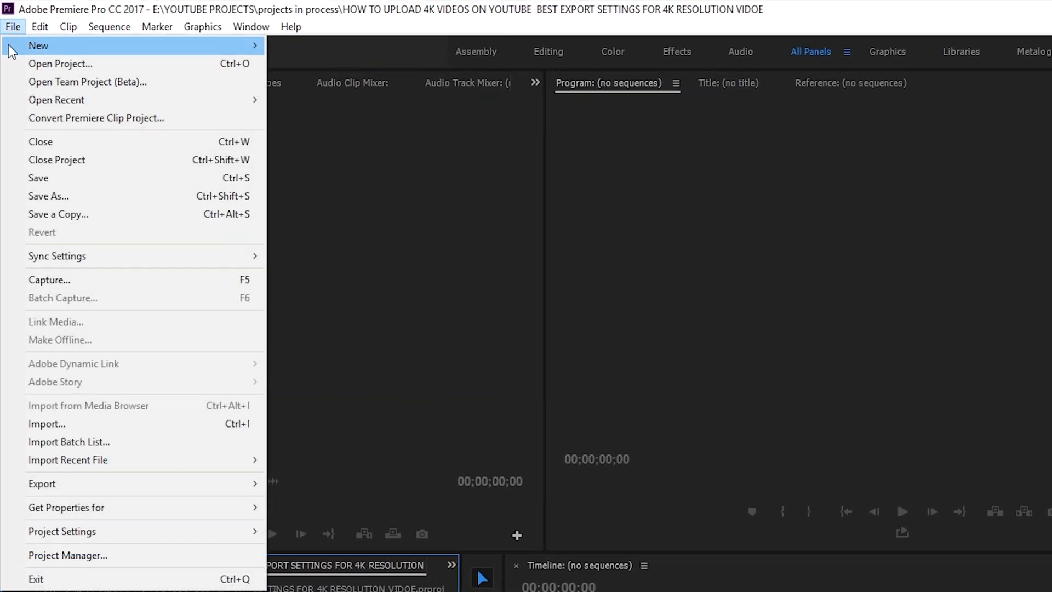
left_click(39, 46)
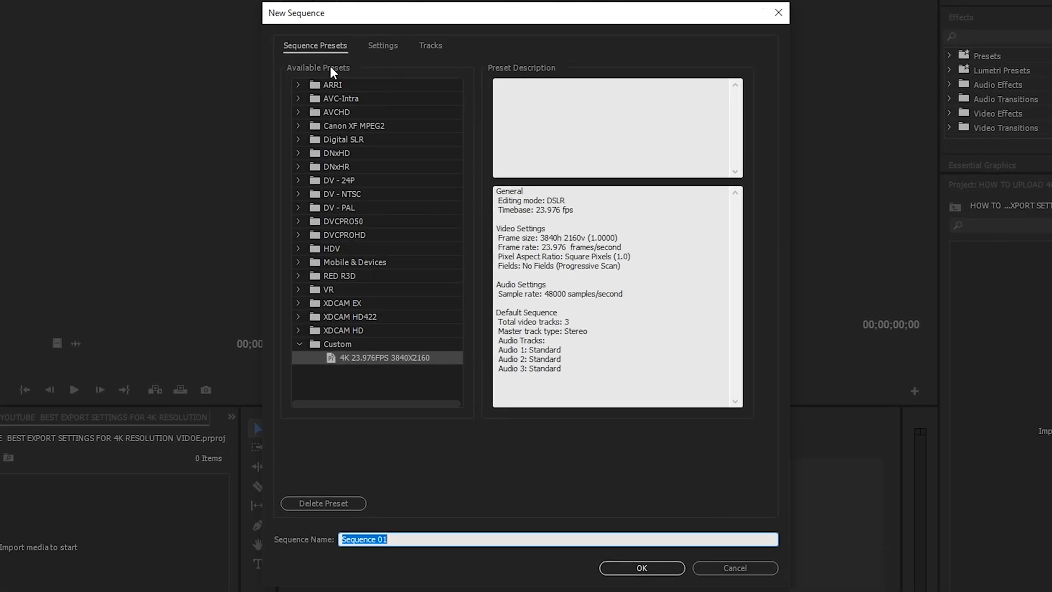
left_click(298, 140)
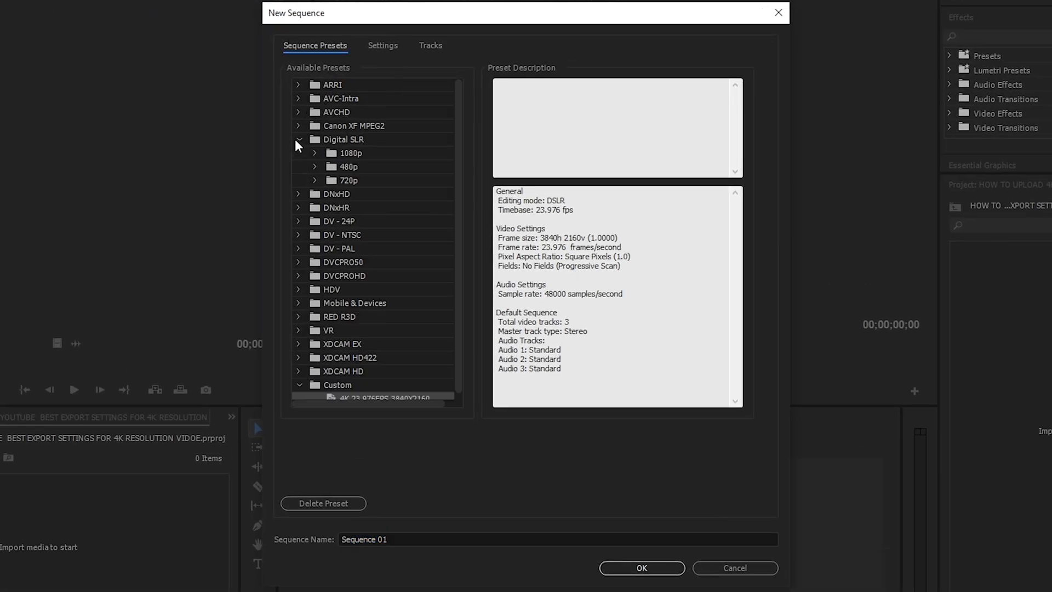
left_click(314, 153)
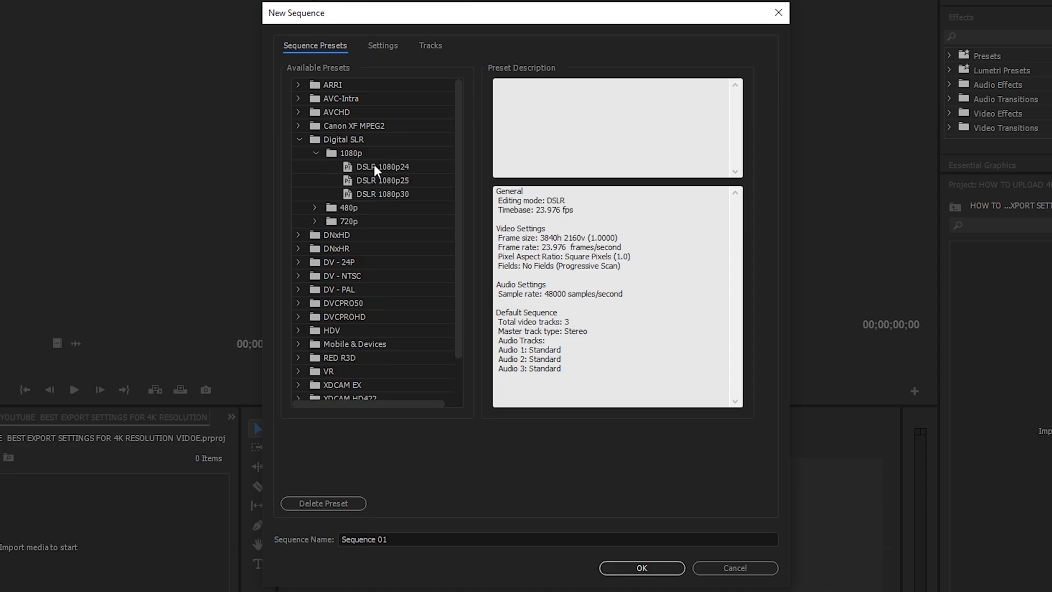
left_click(381, 167)
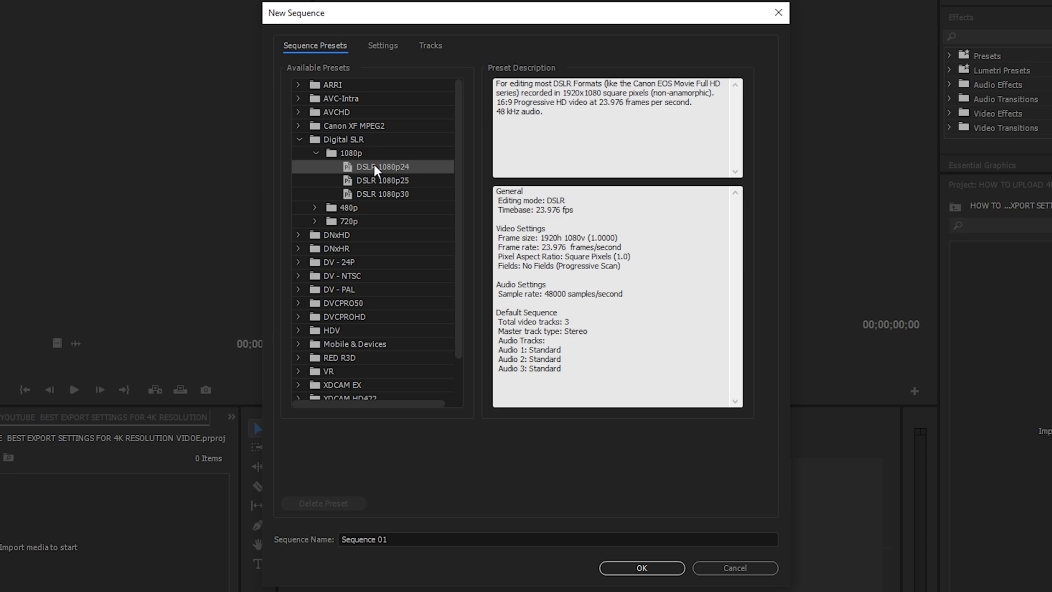
mouse_move(566, 543)
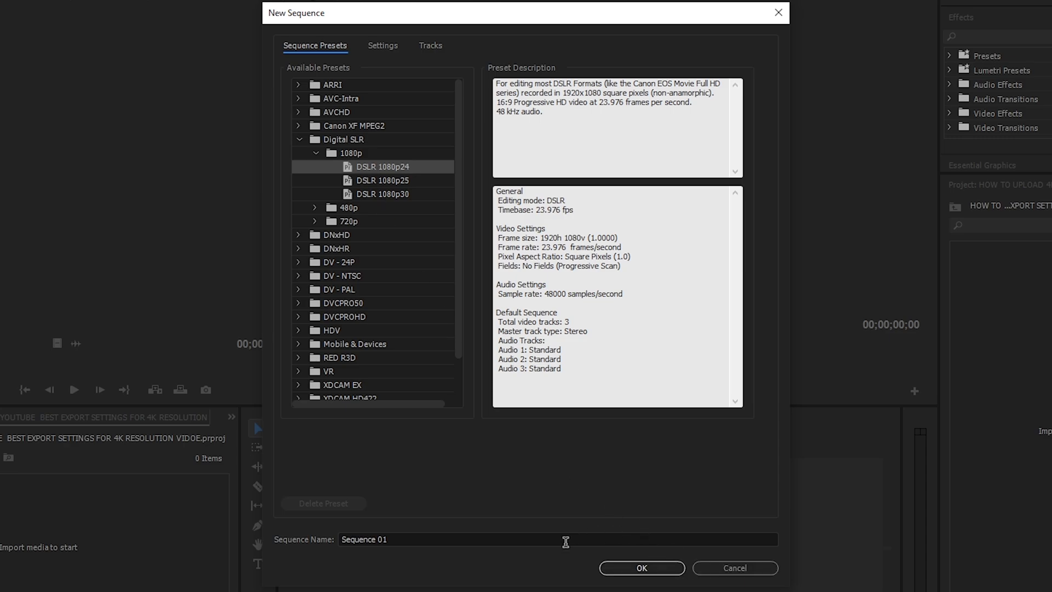
mouse_move(393, 141)
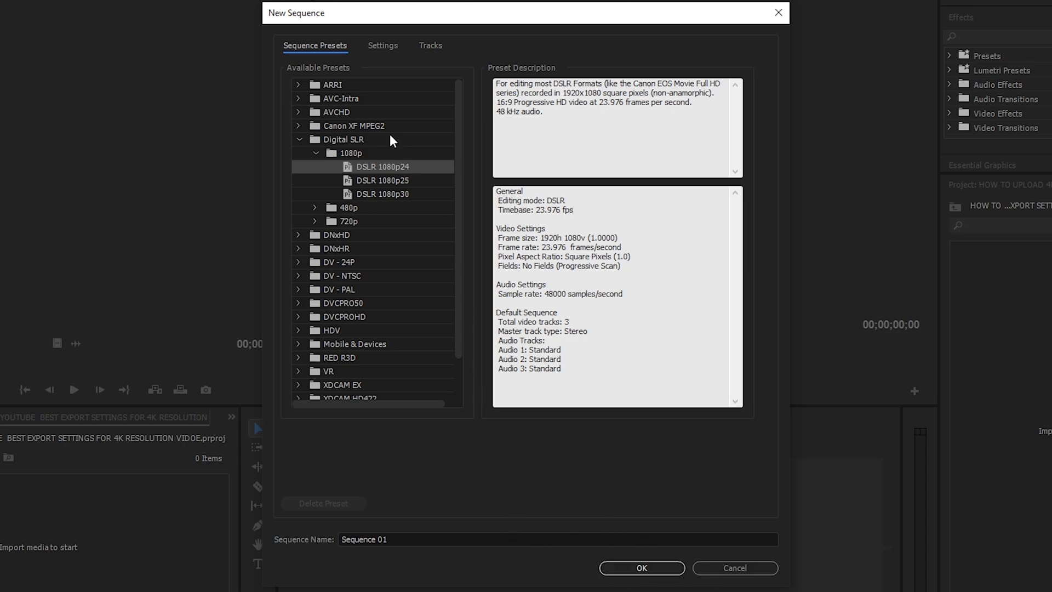
mouse_move(386, 53)
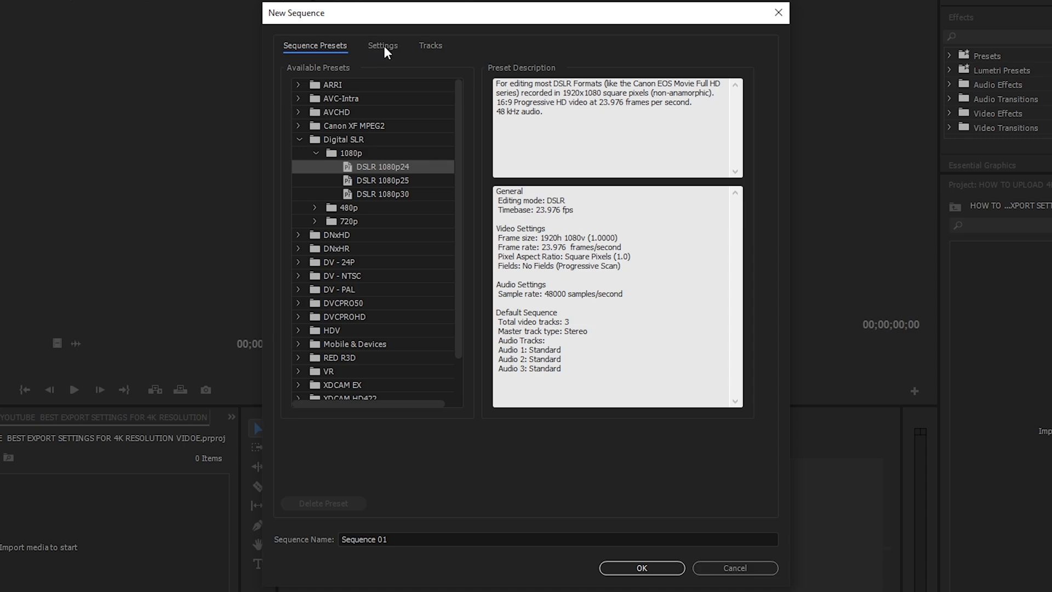
Step: Change the sequence frame size in Settings to 3840 by 2160 (16:9)
left_click(382, 46)
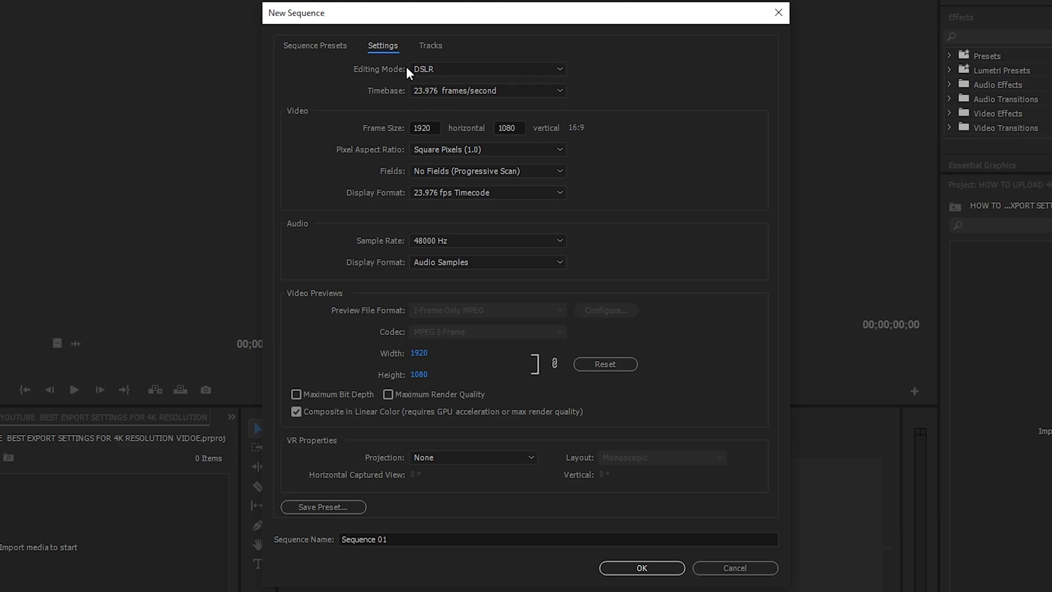
mouse_move(447, 100)
type("3")
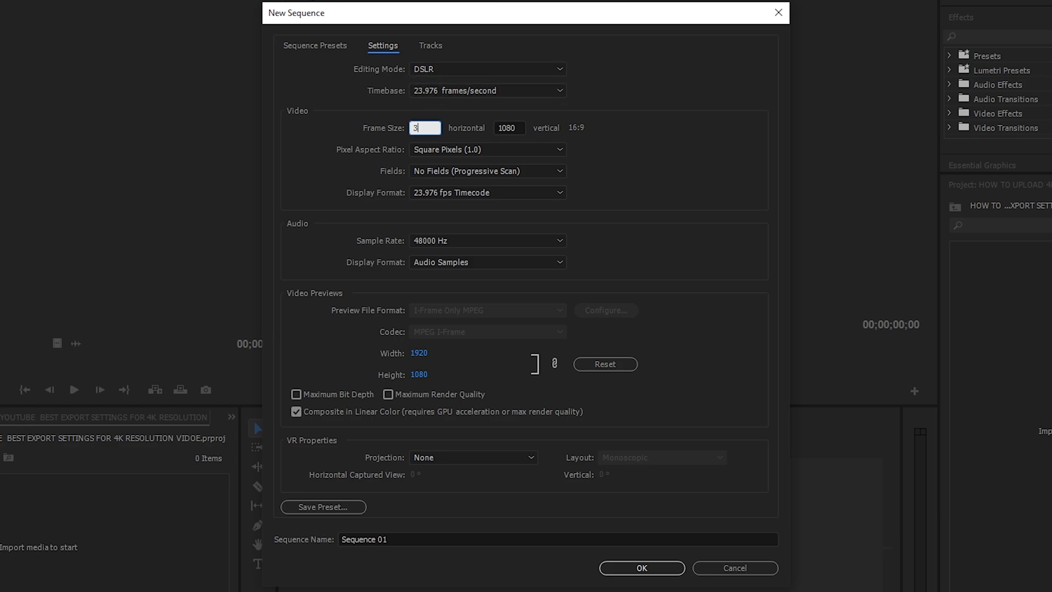
type("840")
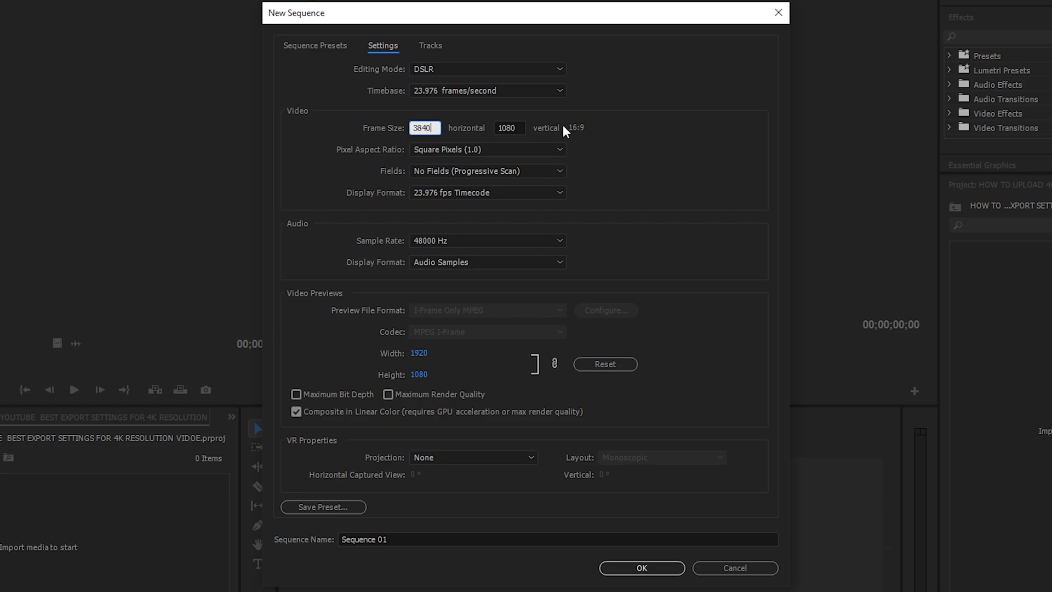
triple_click(508, 128)
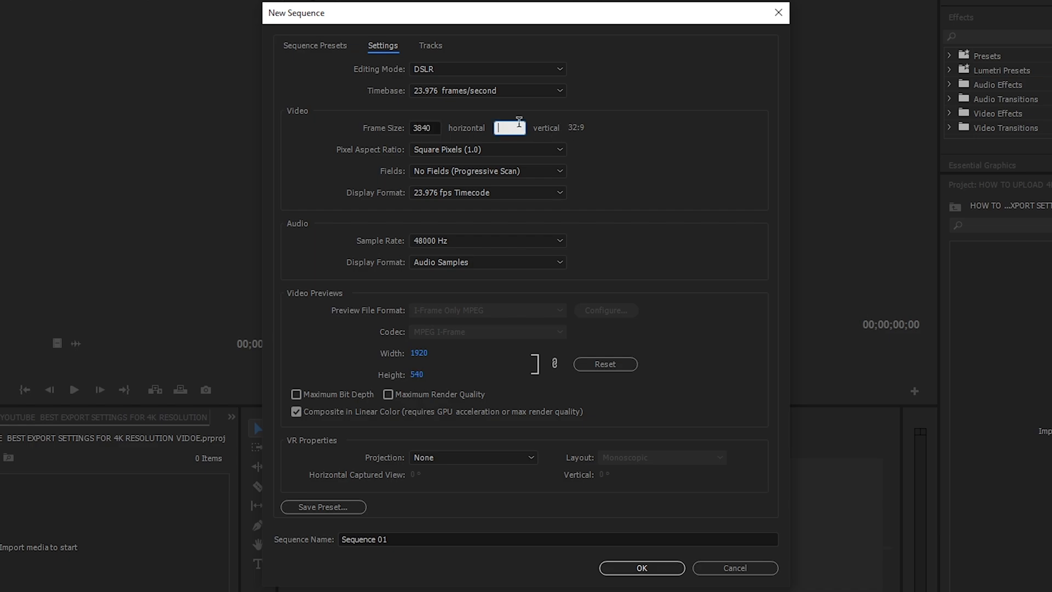
type("2160")
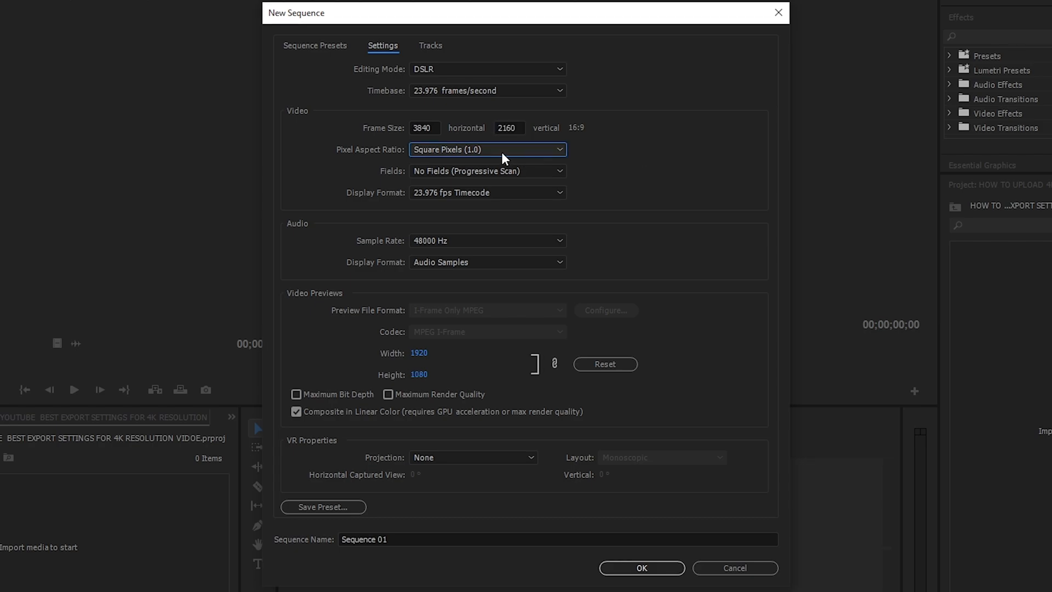
mouse_move(464, 160)
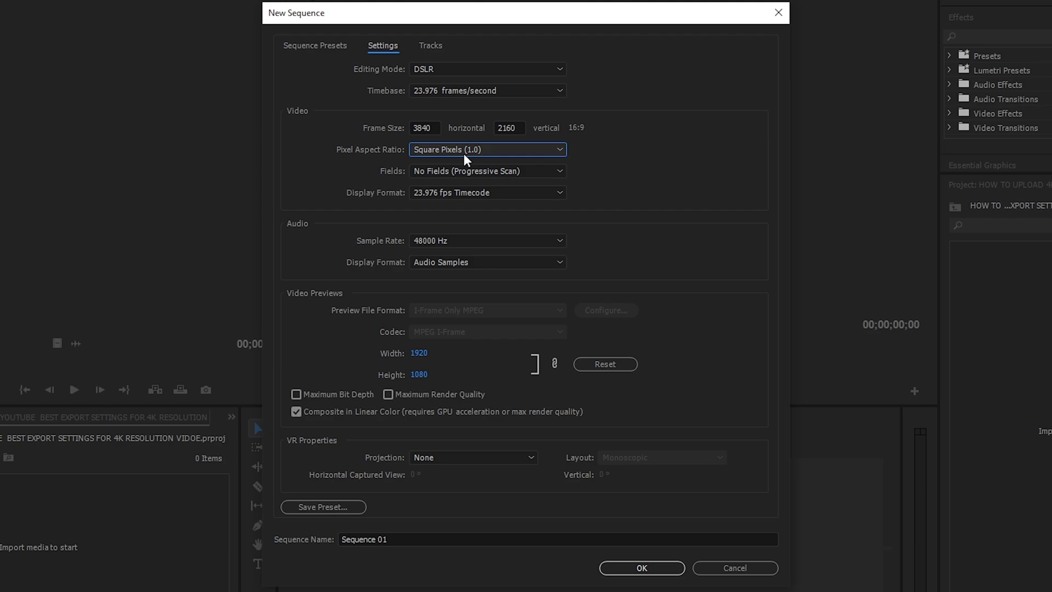
mouse_move(479, 211)
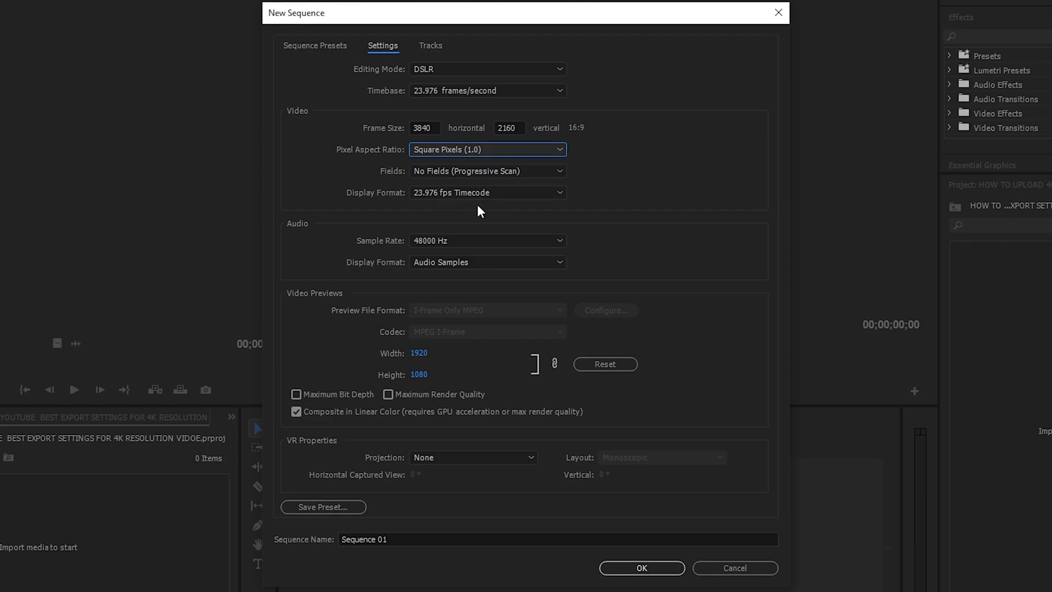
mouse_move(483, 280)
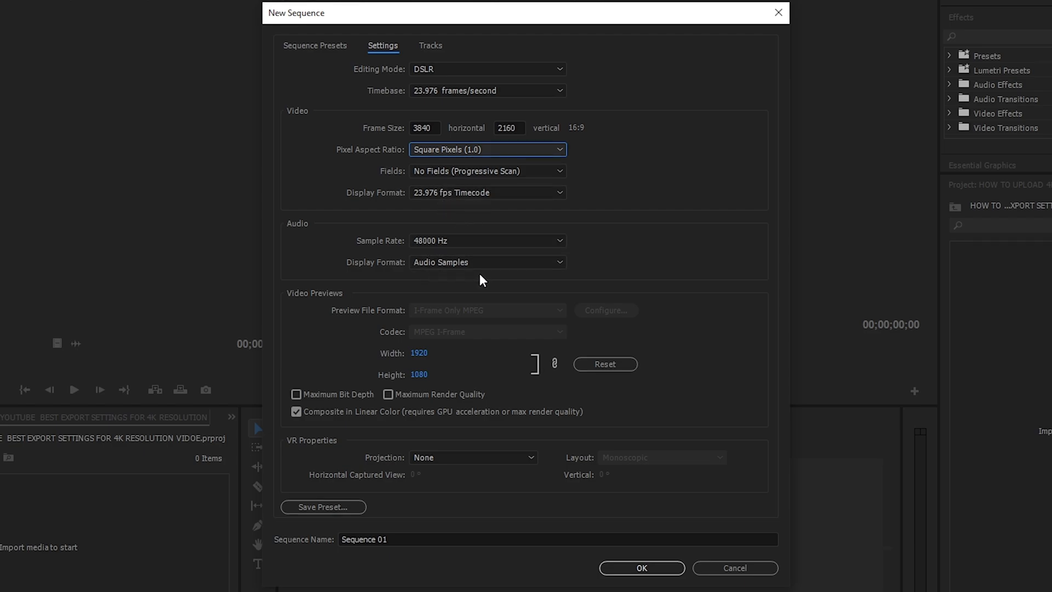
mouse_move(376, 355)
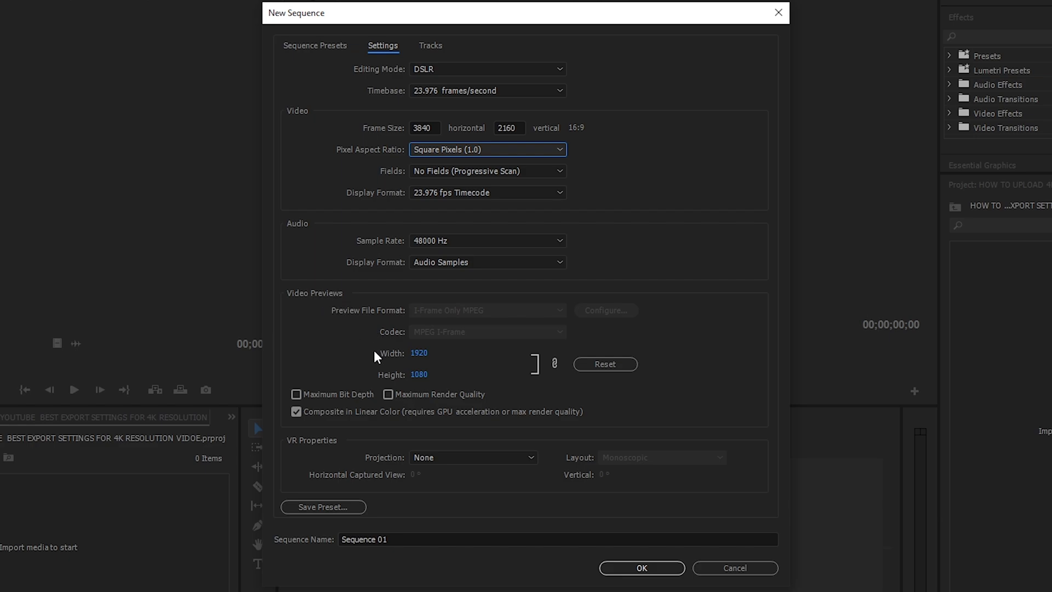
mouse_move(375, 372)
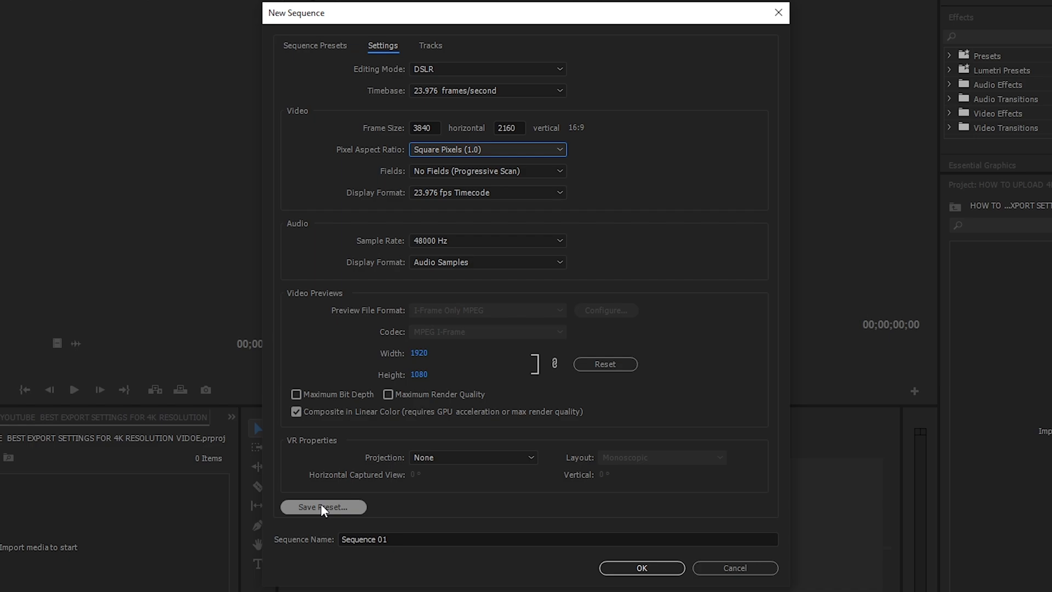
Step: Save the settings as custom preset '3840X2160 23.976FPS' and create Sequence 01 from it
left_click(322, 507)
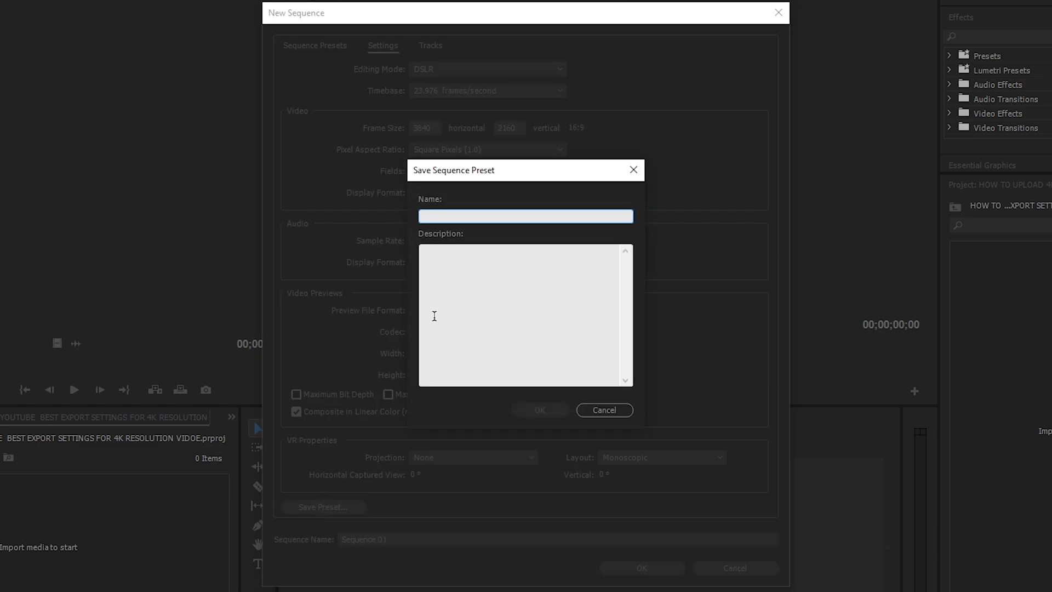
type("3840X2160 23.976FPS")
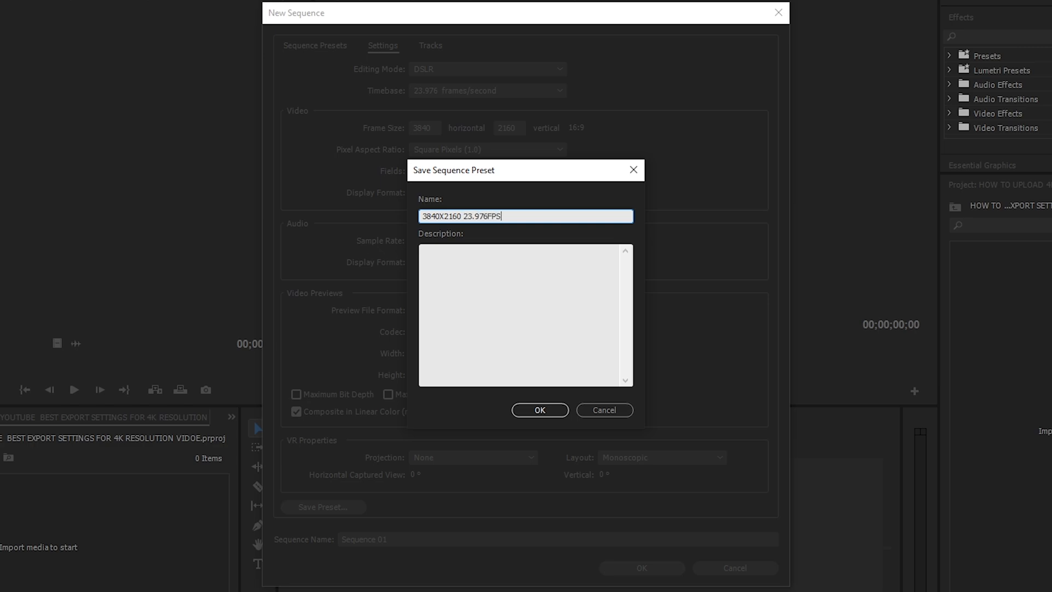
left_click(539, 410)
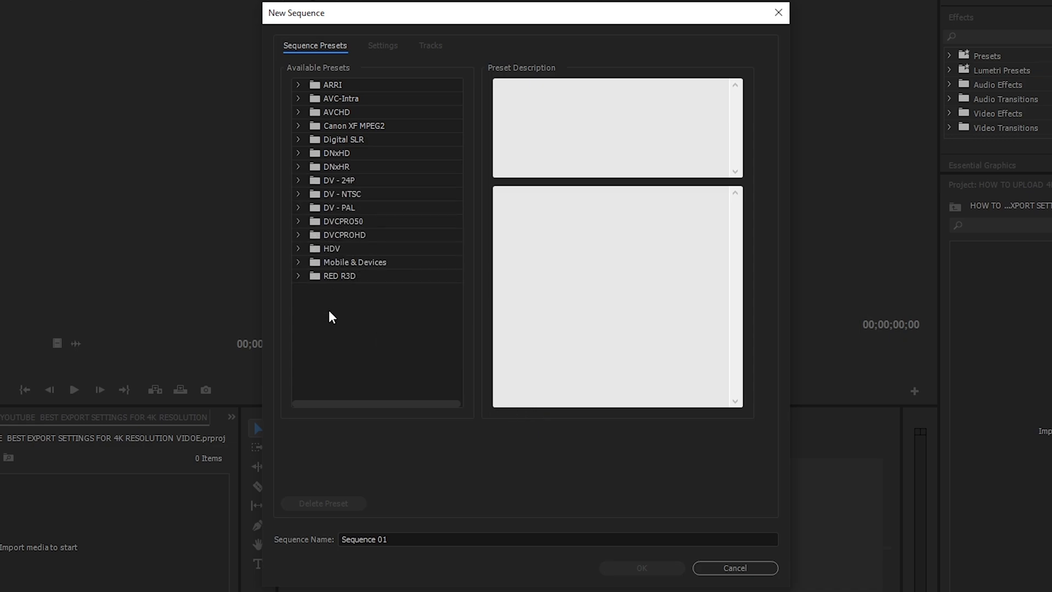
scroll("down", 3)
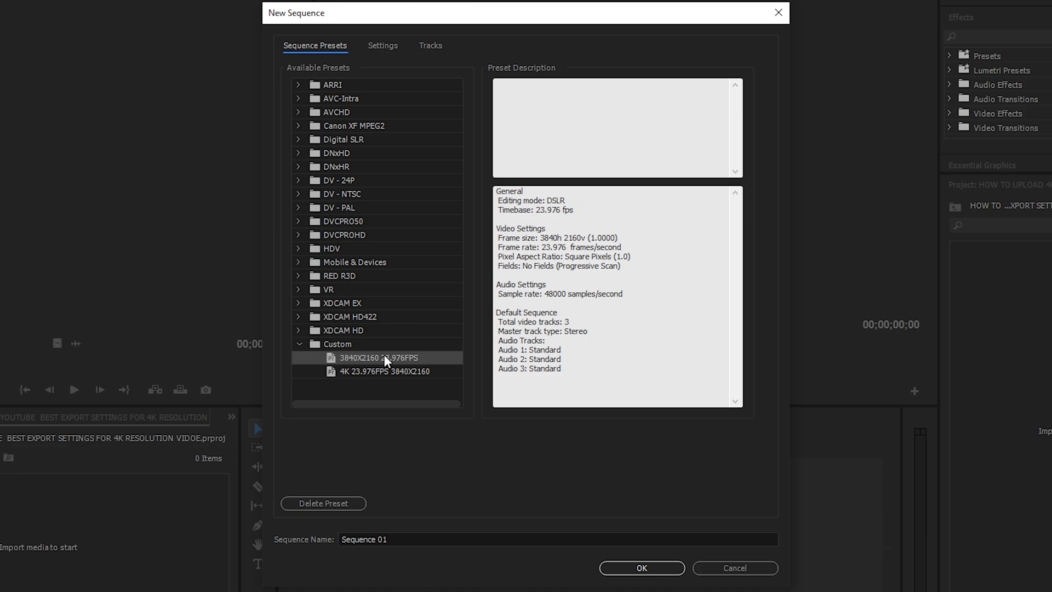
mouse_move(424, 363)
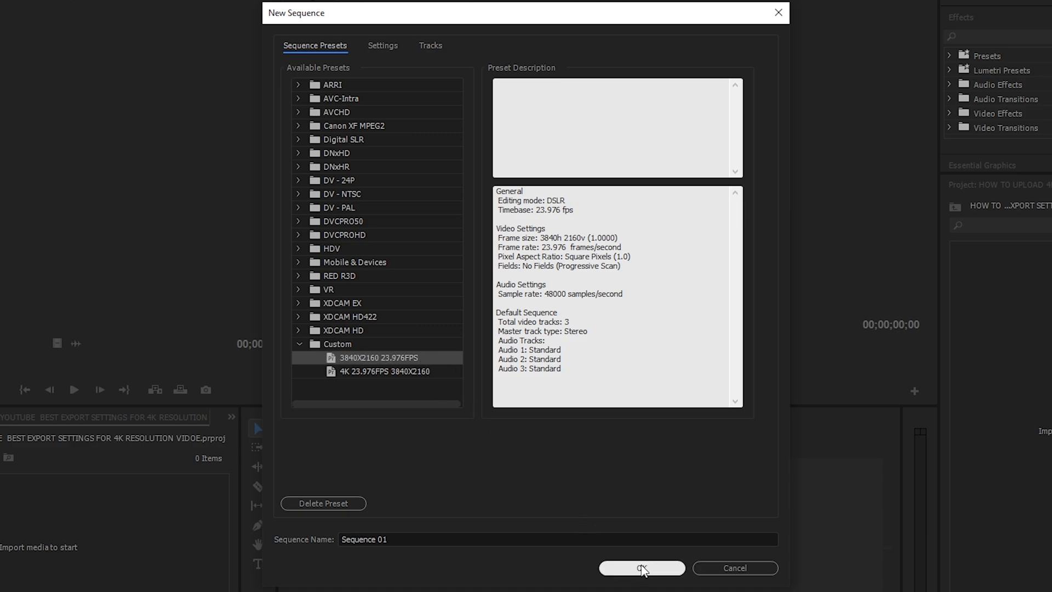
left_click(641, 567)
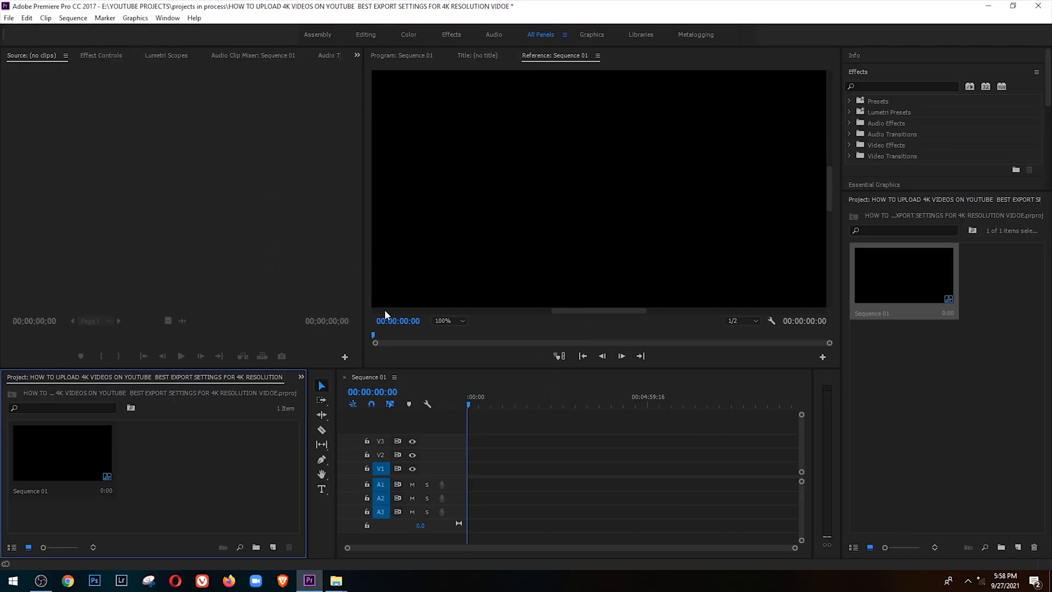
mouse_move(335, 581)
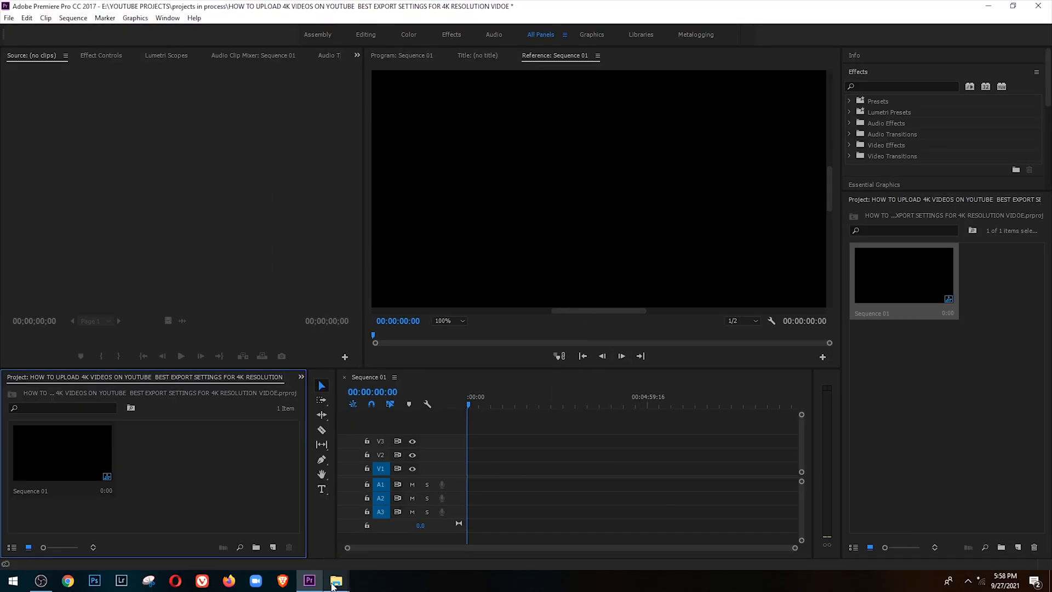
Step: Browse File Explorer to the 4K footage folder holding P1200082.MP4
left_click(335, 581)
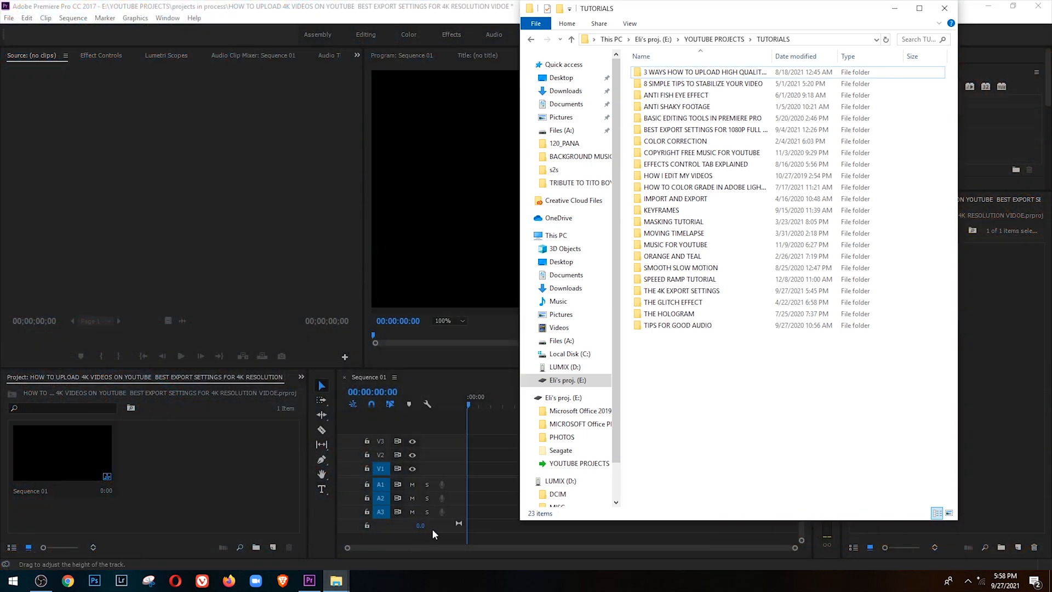
double_click(681, 290)
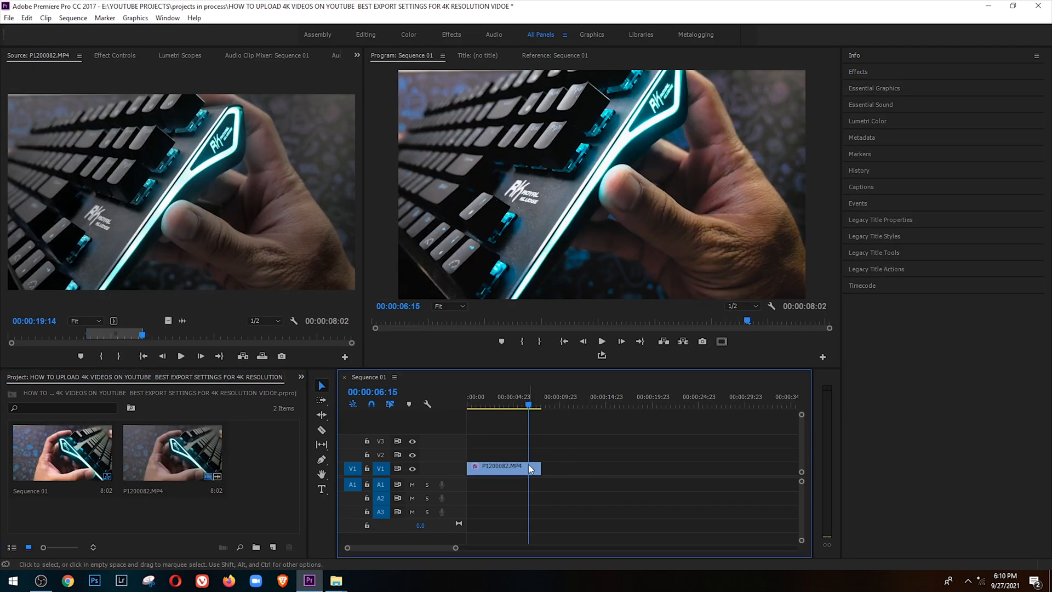
Step: Show P1200082.MP4's details in the Info panel: 3840x2160 at 23.976 fps
left_click(500, 467)
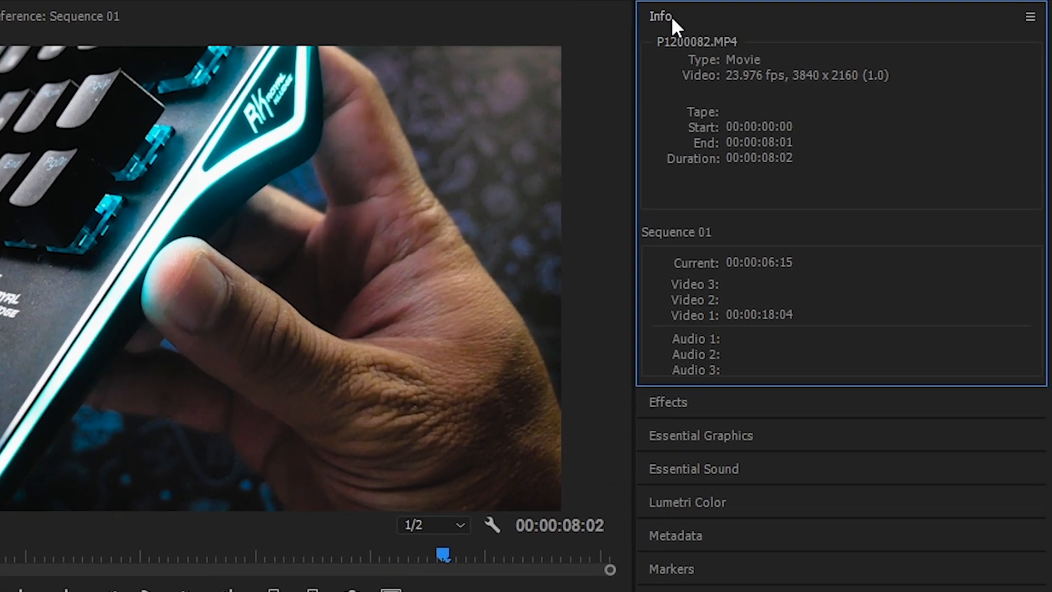
mouse_move(837, 94)
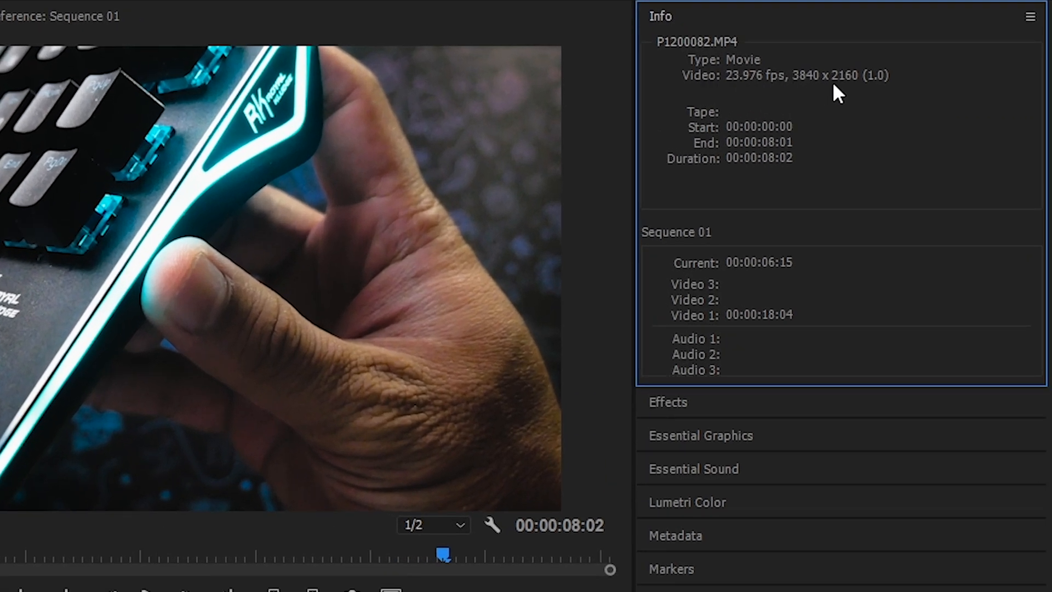
mouse_move(805, 92)
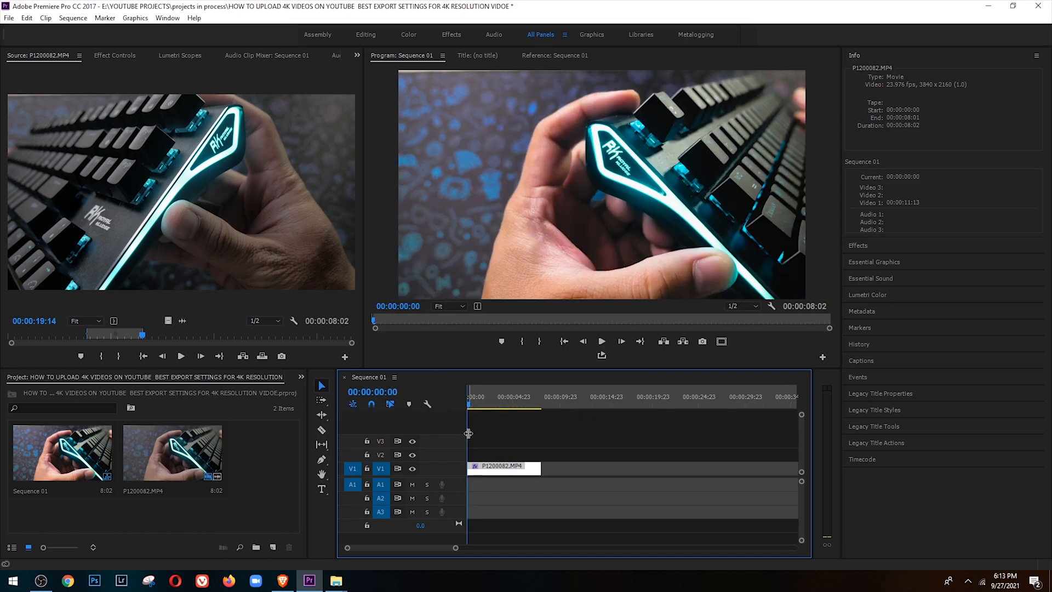
Step: Activate the timeline and bring up Export Settings for Sequence 01 via File > Export > Media
left_click(541, 397)
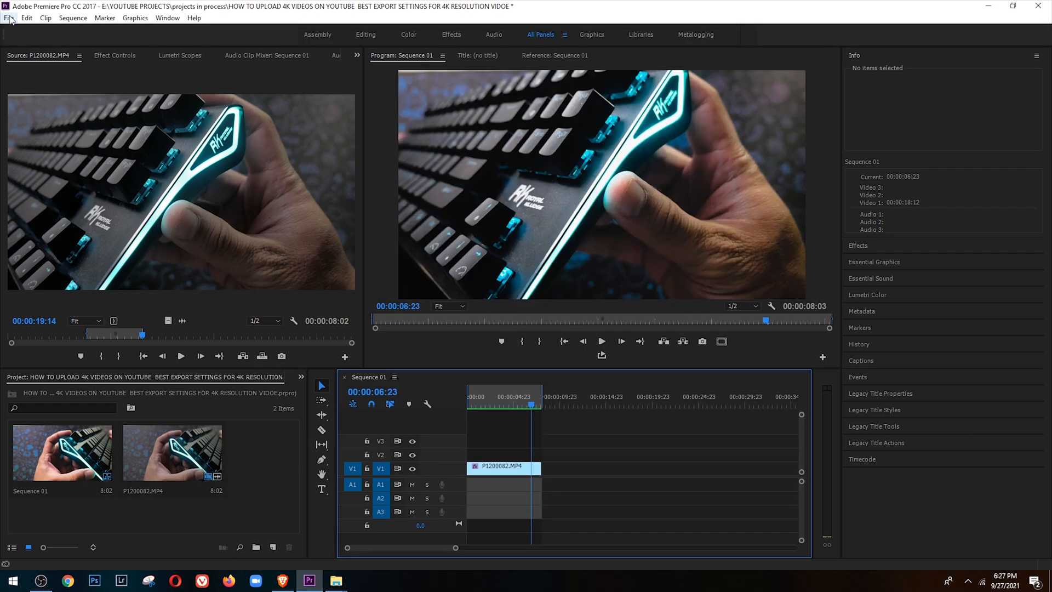
left_click(10, 17)
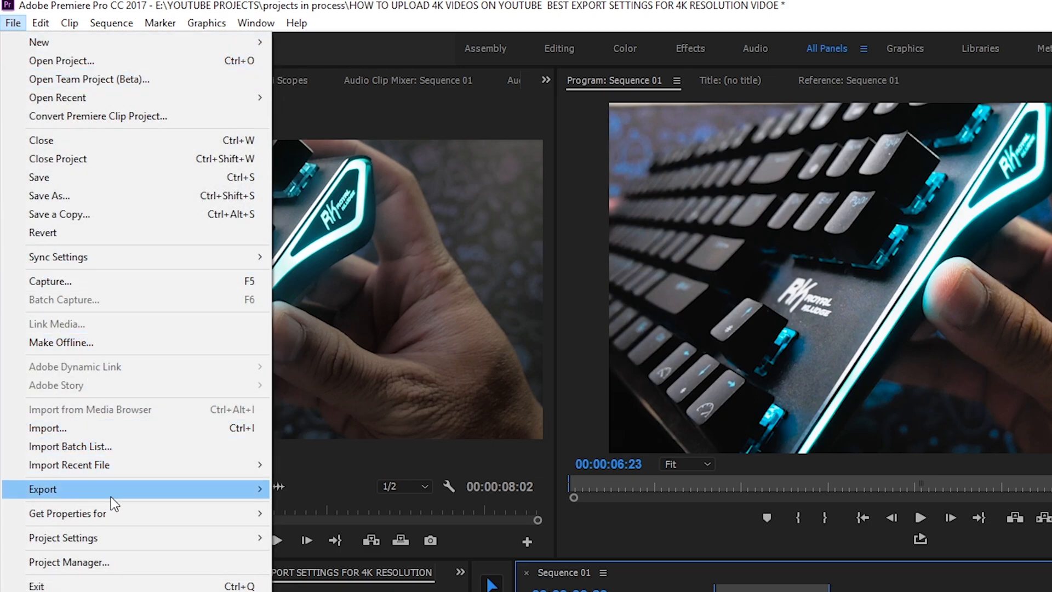
left_click(43, 489)
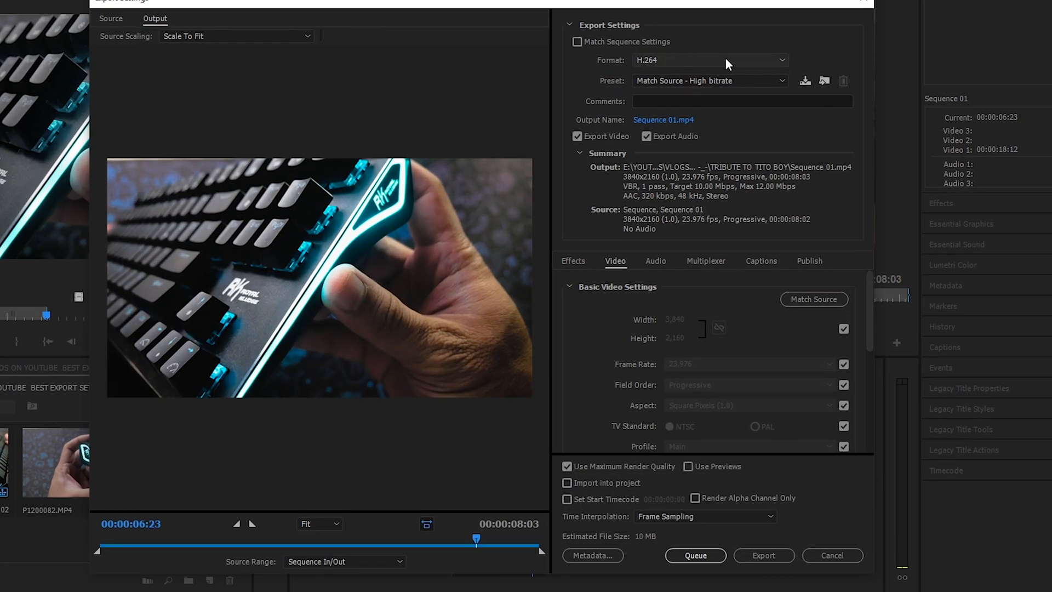
Step: Browse the export Preset list down to YouTube 2160p 4K, then return to the File menu
left_click(709, 80)
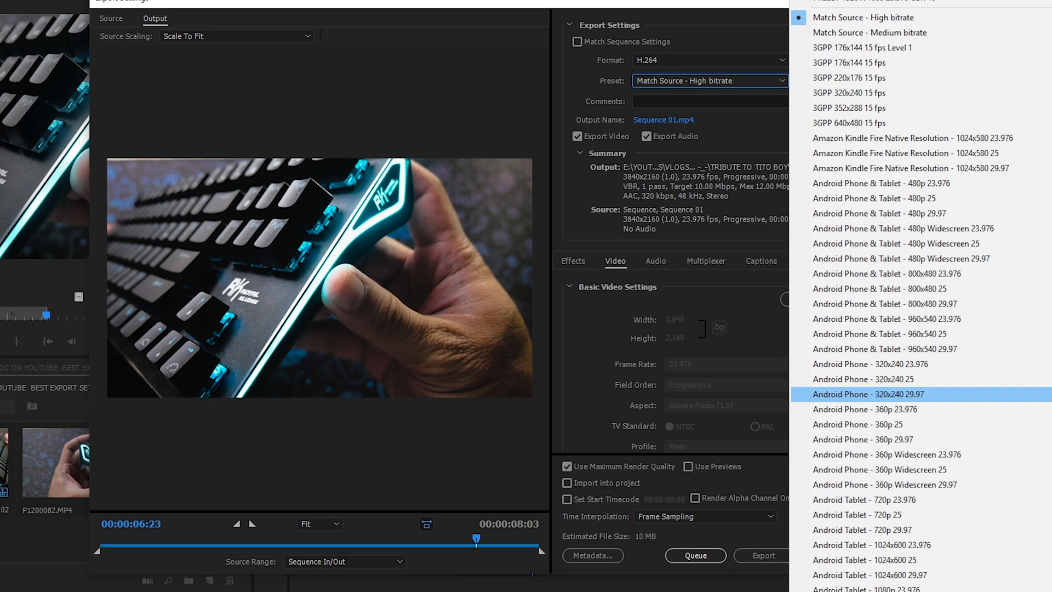
scroll("down", 3)
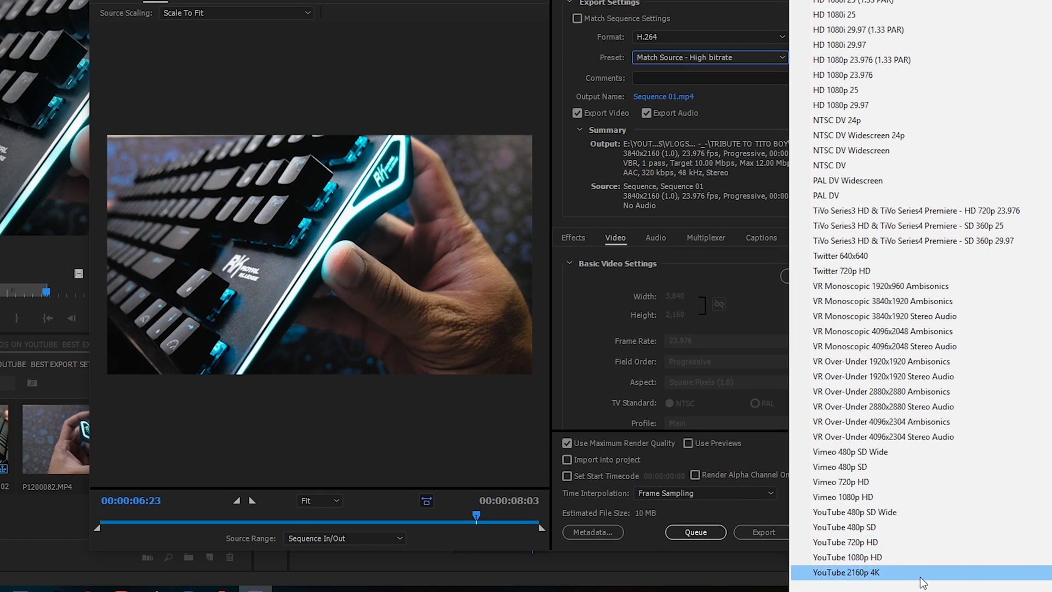
mouse_move(890, 577)
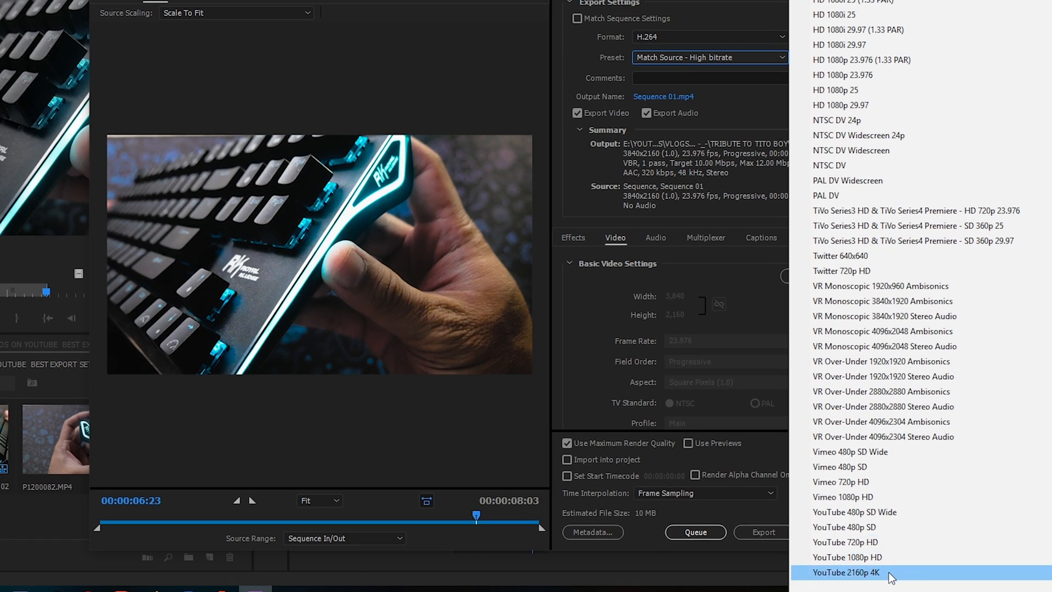
left_click(9, 19)
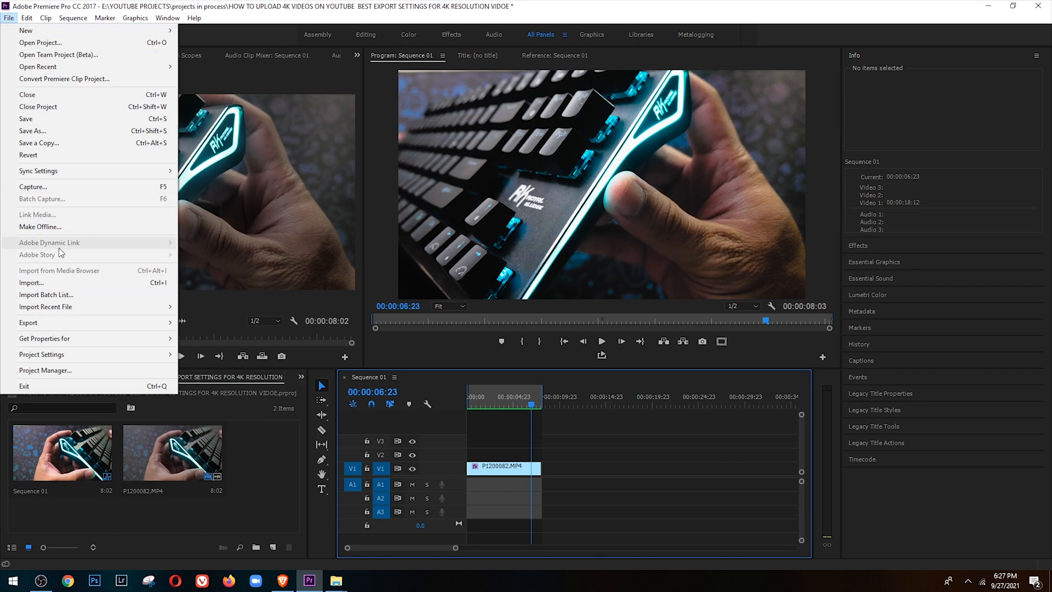
Step: Reopen Export Settings and bring up the Save As window from the Output Name link
left_click(28, 322)
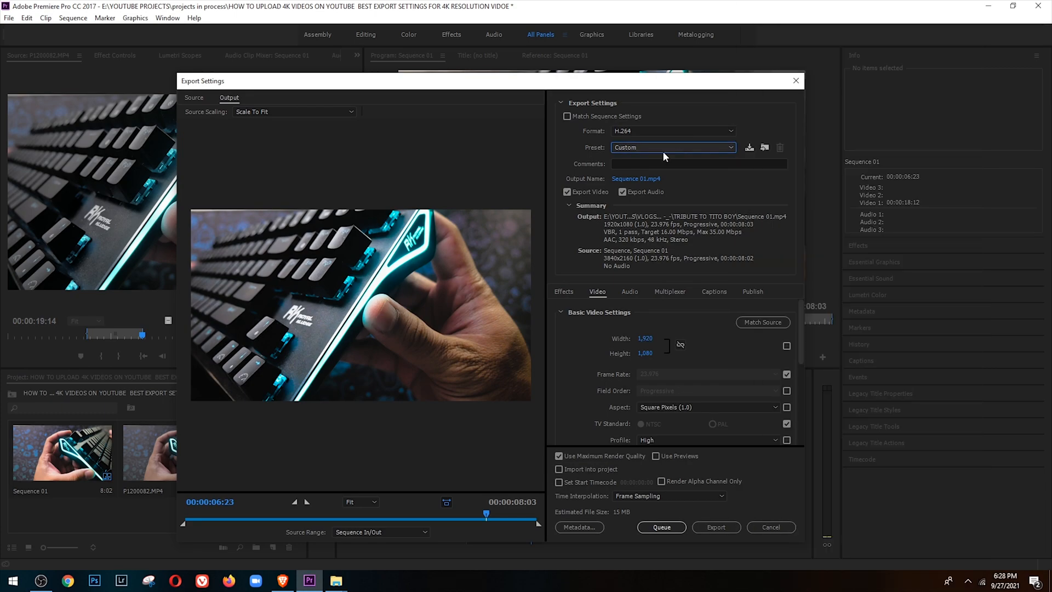
mouse_move(608, 170)
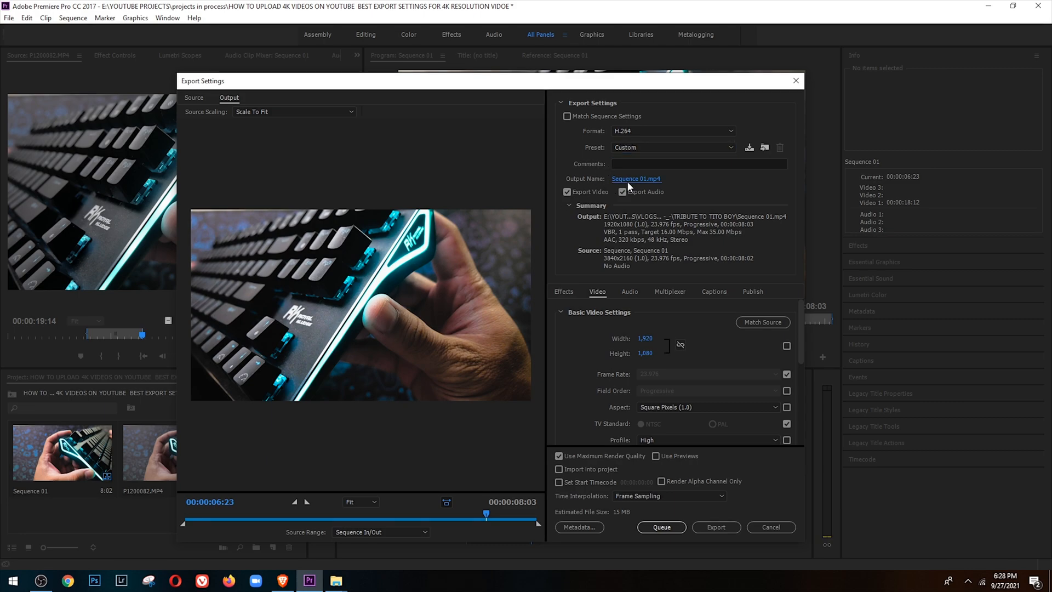
left_click(636, 179)
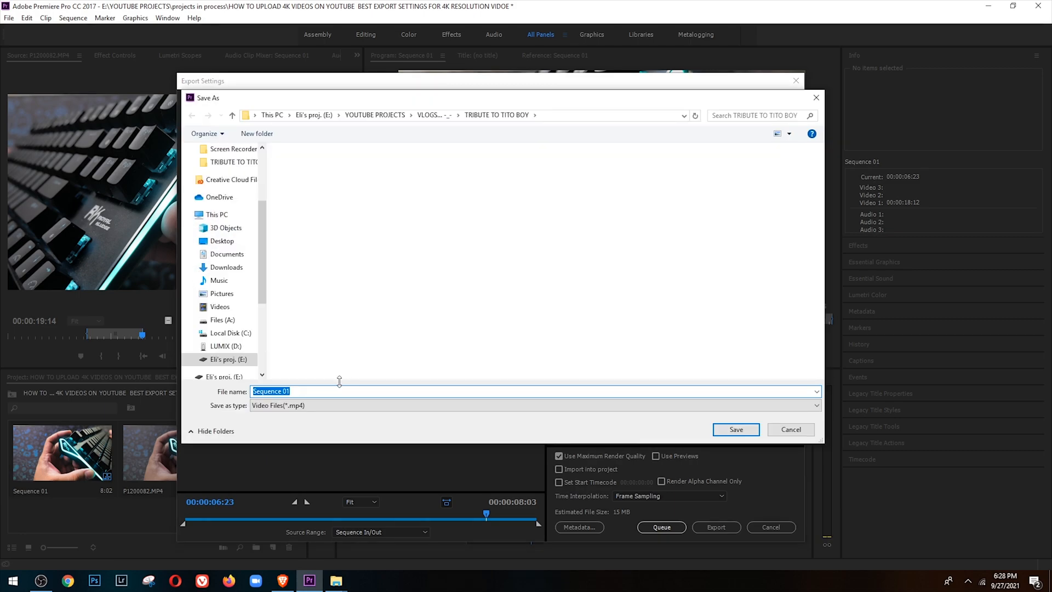
Step: Name the export output '4K SAMPLE SEQUENCE'
type("4K SAMPLE S")
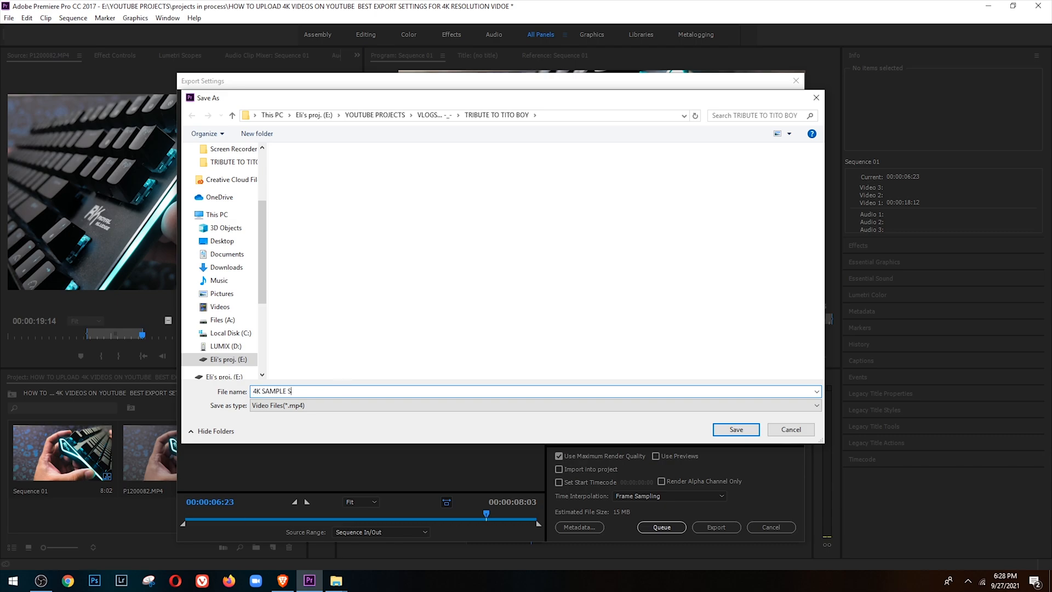
type("EQUENCE")
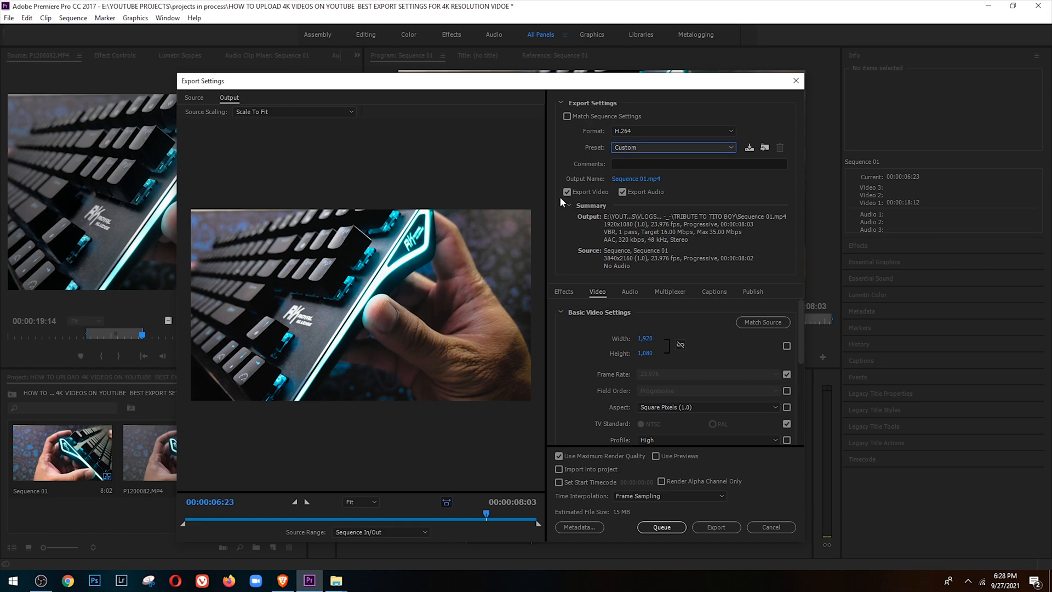
mouse_move(567, 191)
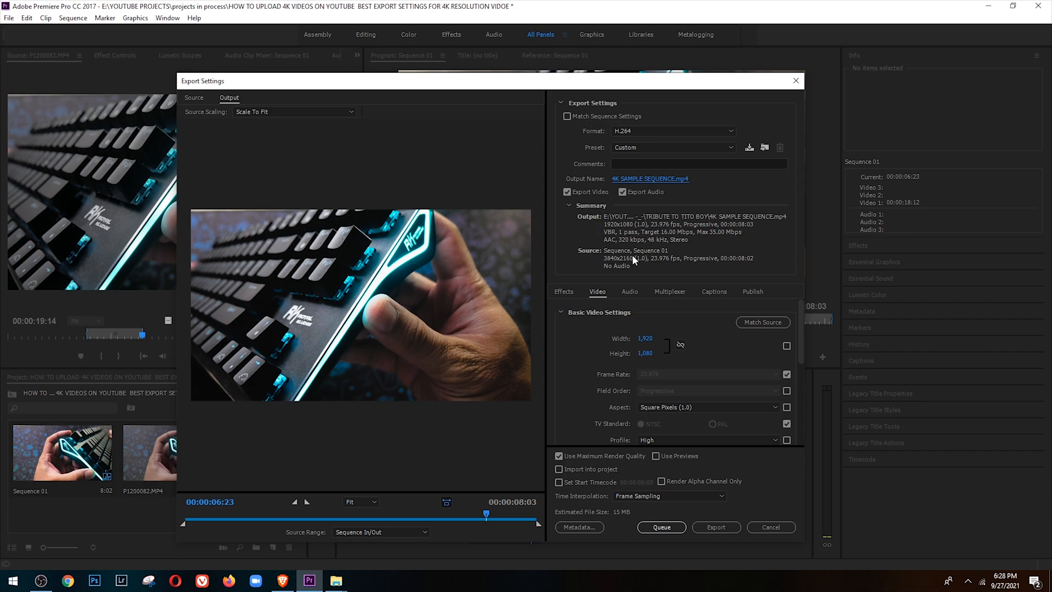
mouse_move(609, 274)
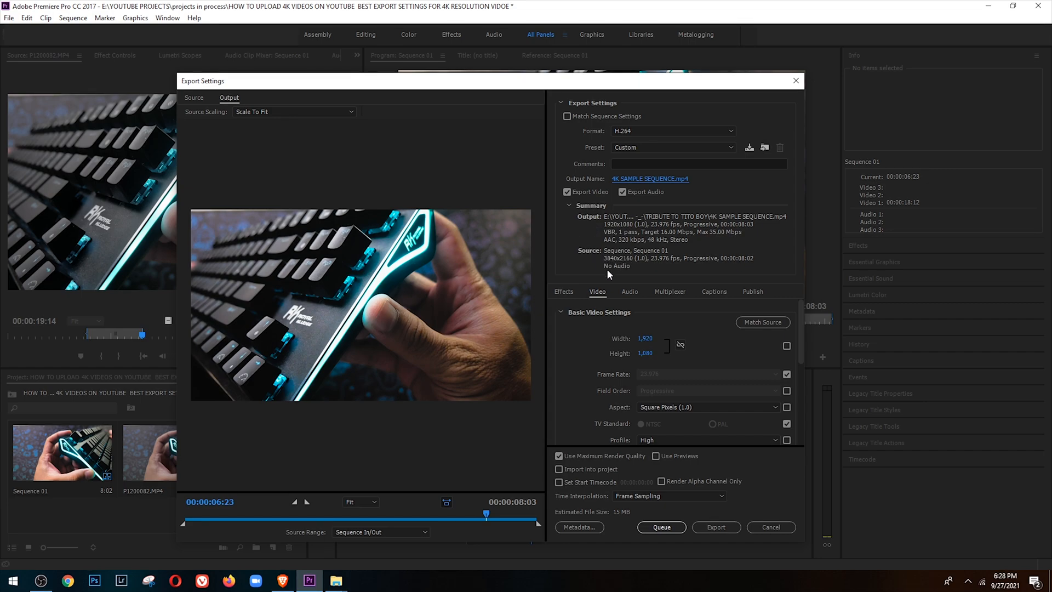
mouse_move(632, 322)
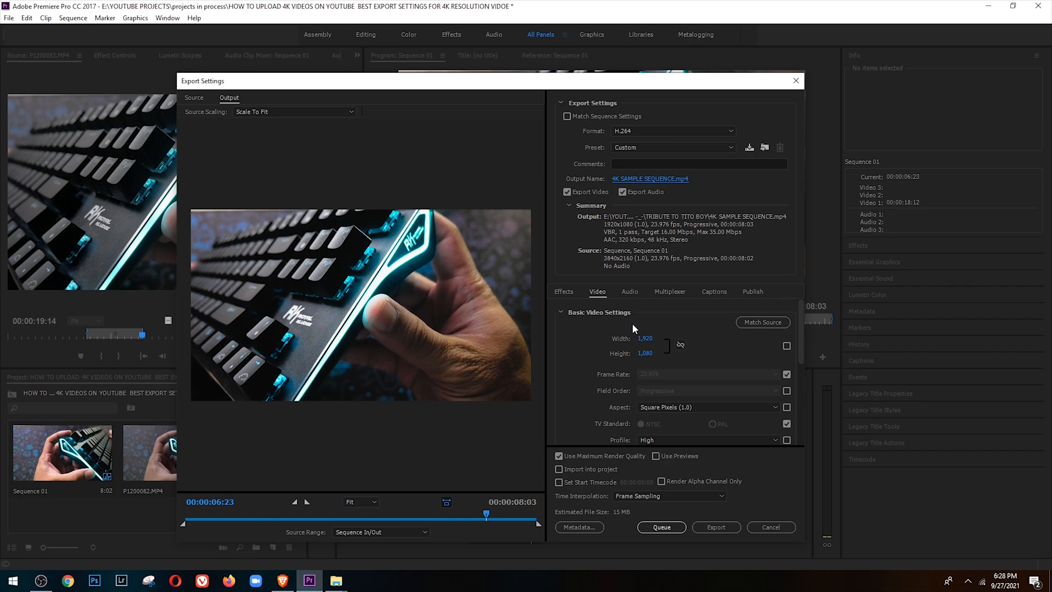
mouse_move(774, 329)
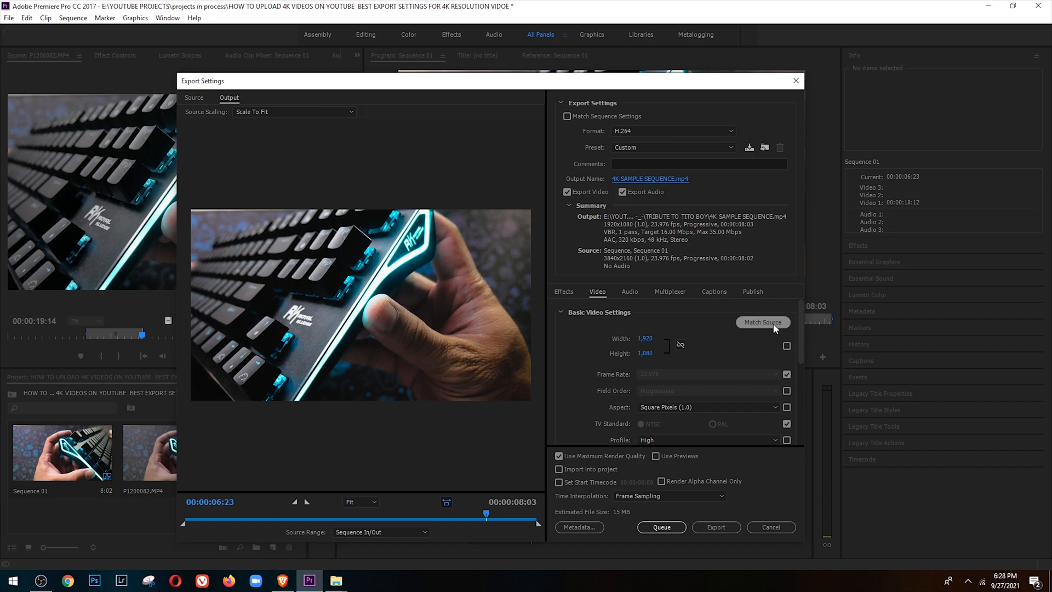
mouse_move(762, 322)
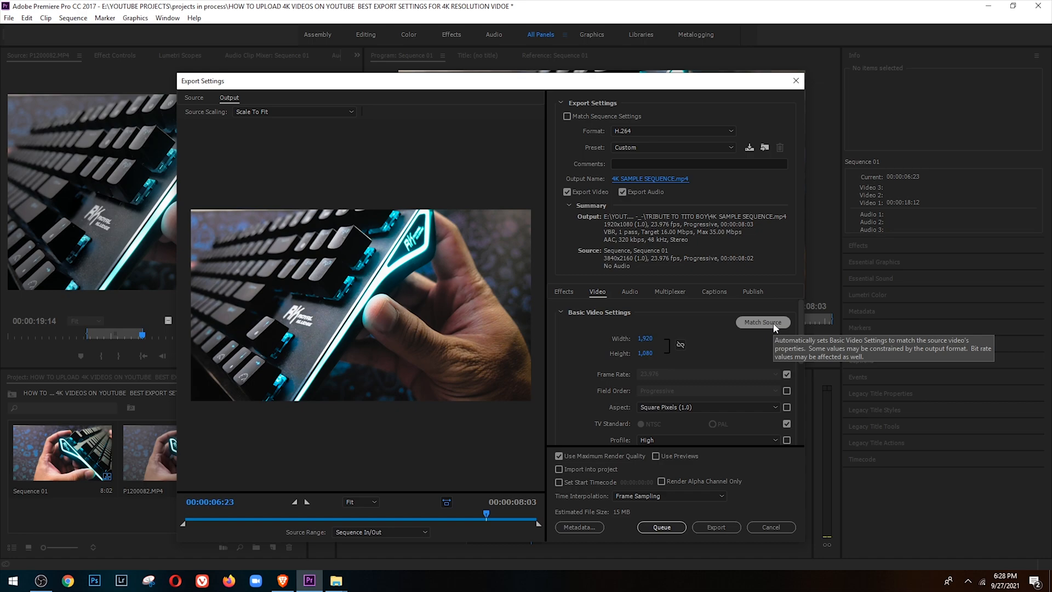
mouse_move(704, 271)
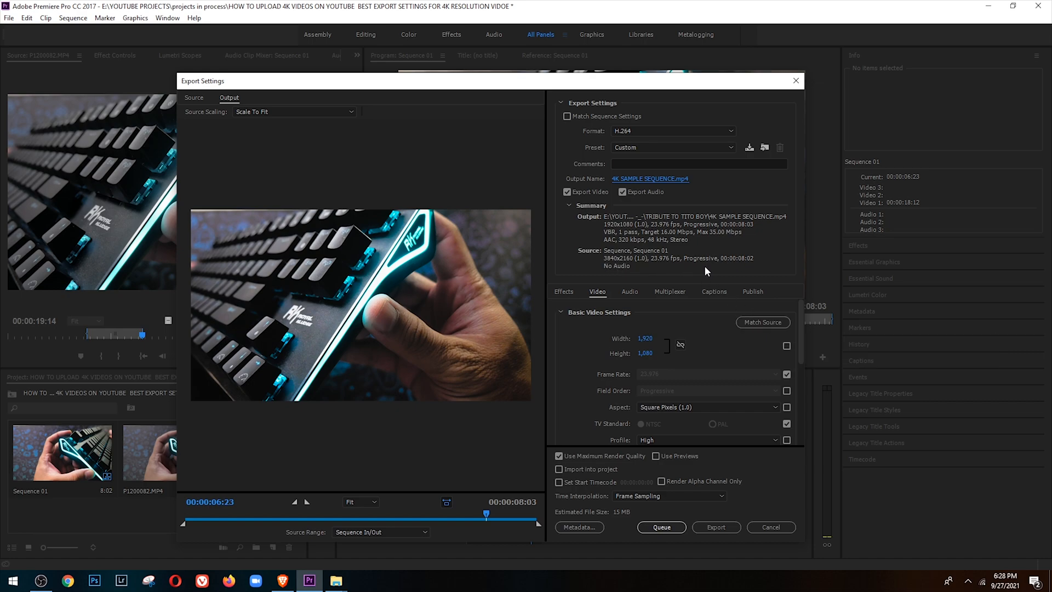
mouse_move(763, 322)
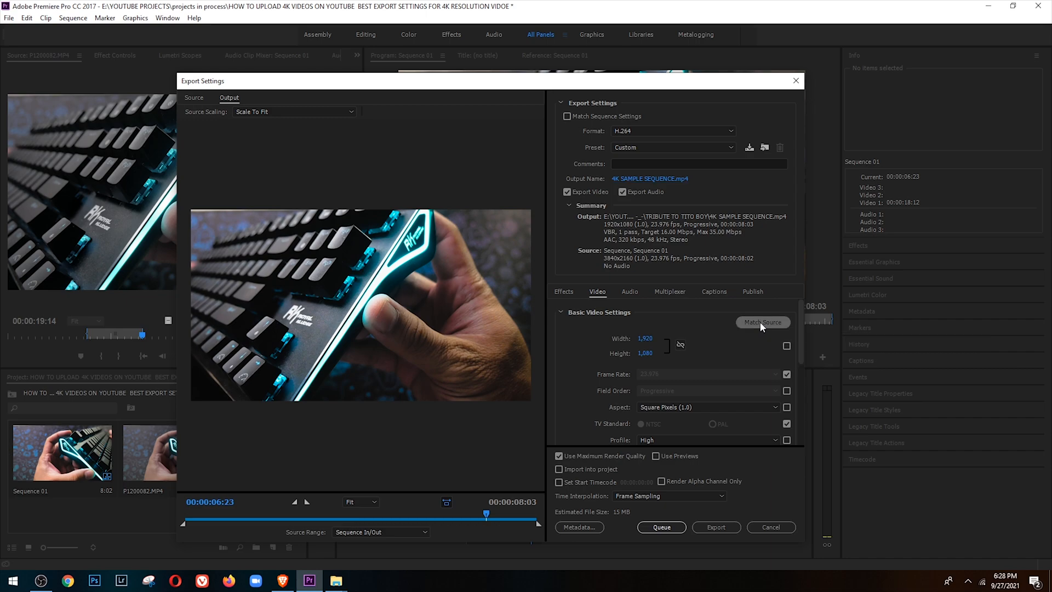
Step: Match the video output to the source so it reads 3840x2160 at 23.976 fps
left_click(762, 322)
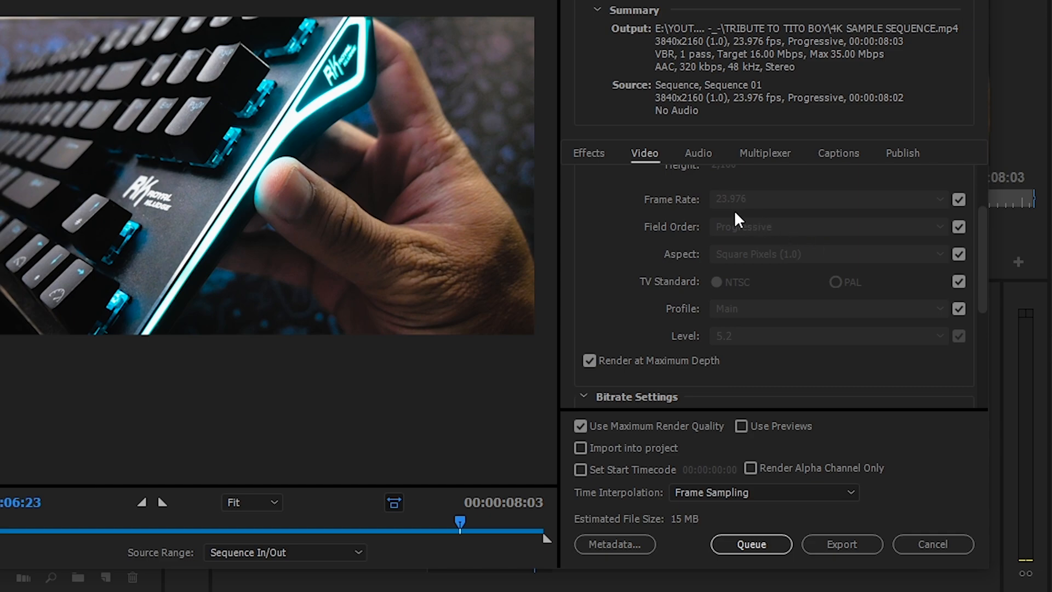
mouse_move(796, 253)
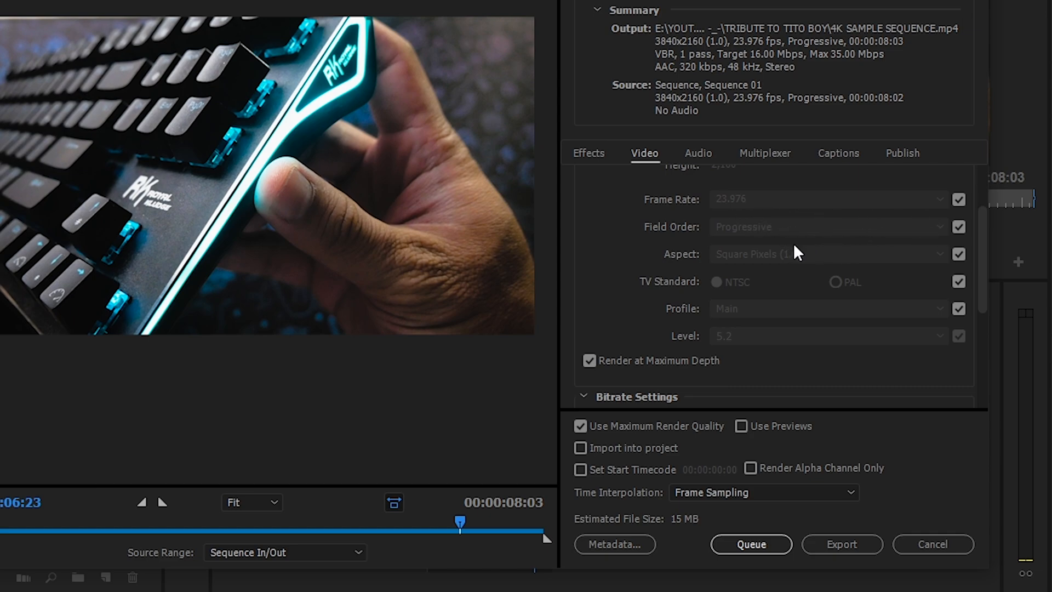
mouse_move(922, 351)
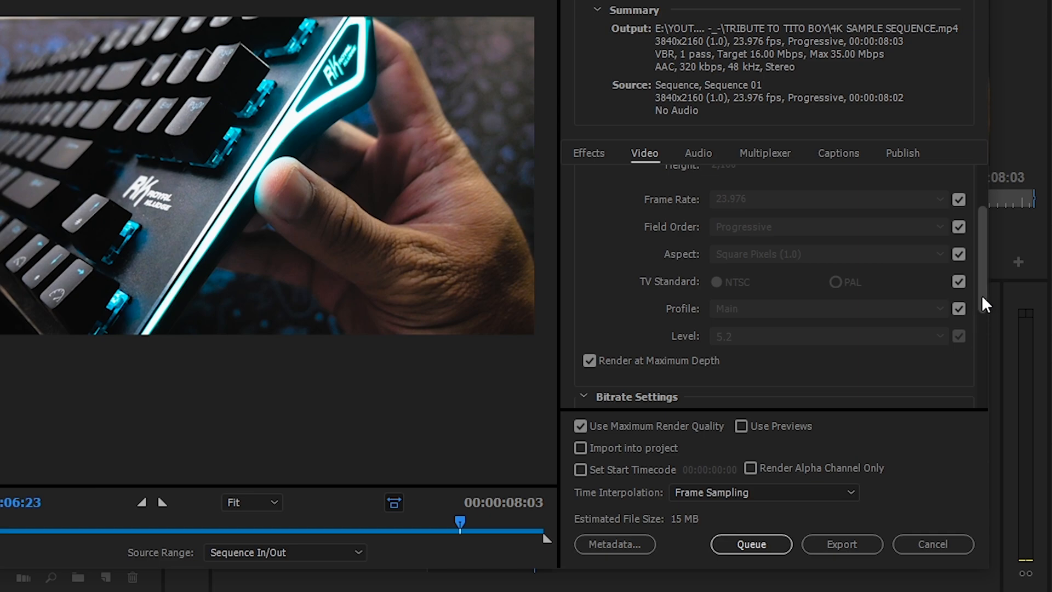
Step: Enable Render at Maximum Depth in the video settings above the Bitrate Settings section
scroll("down", 3)
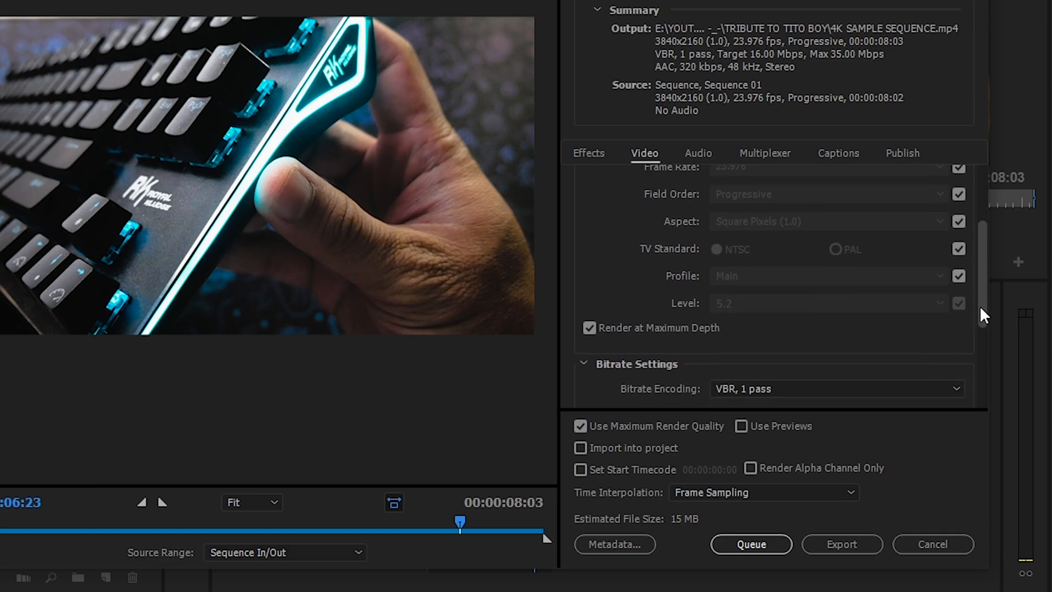
scroll("down", 3)
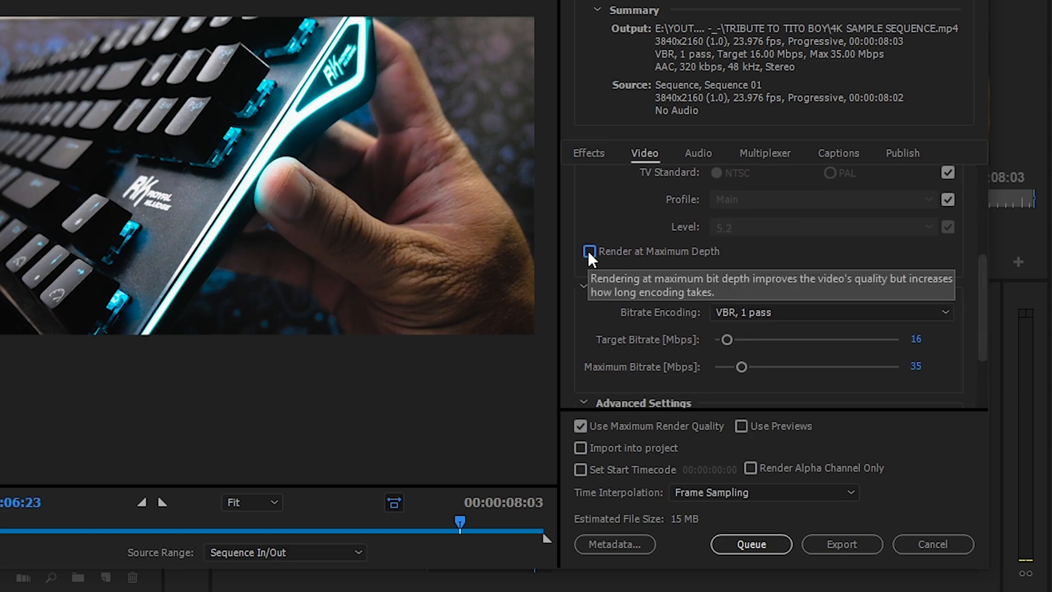
left_click(590, 251)
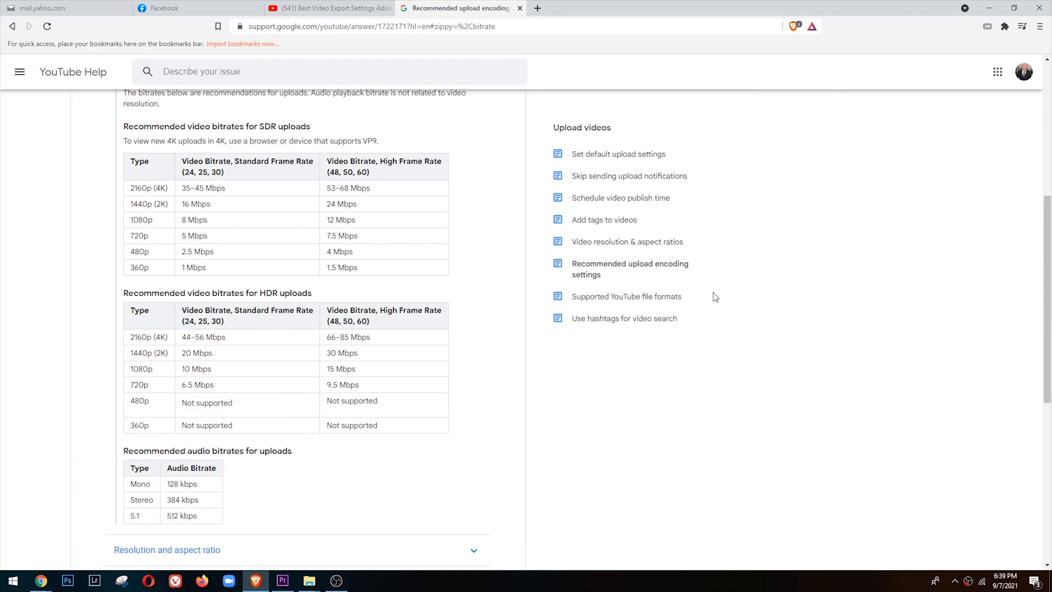
mouse_move(764, 294)
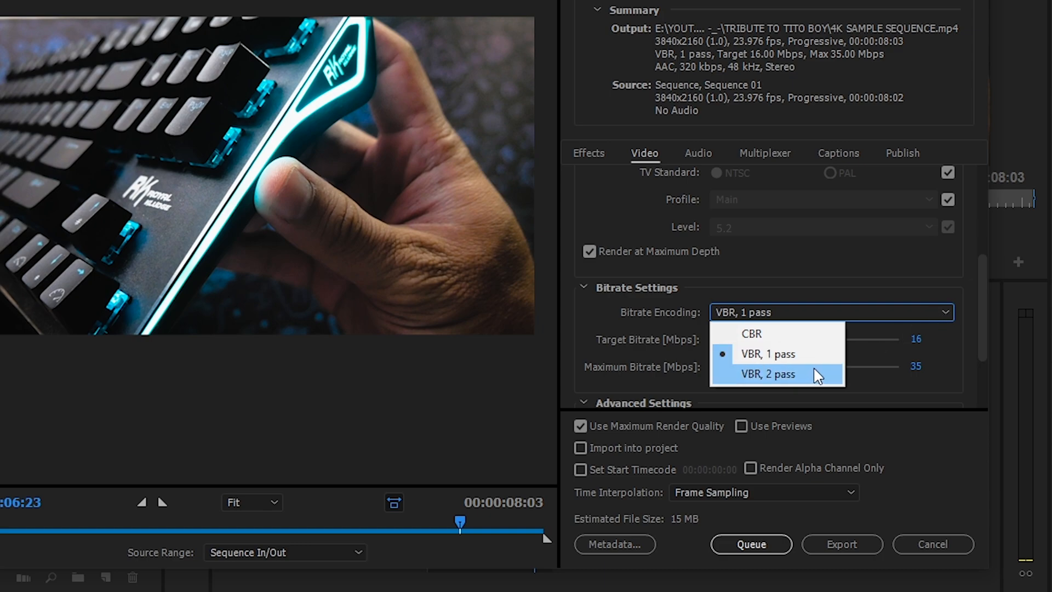
Step: Set Bitrate Encoding to VBR, 2 pass for the 40/80 Mbps target and maximum
left_click(767, 374)
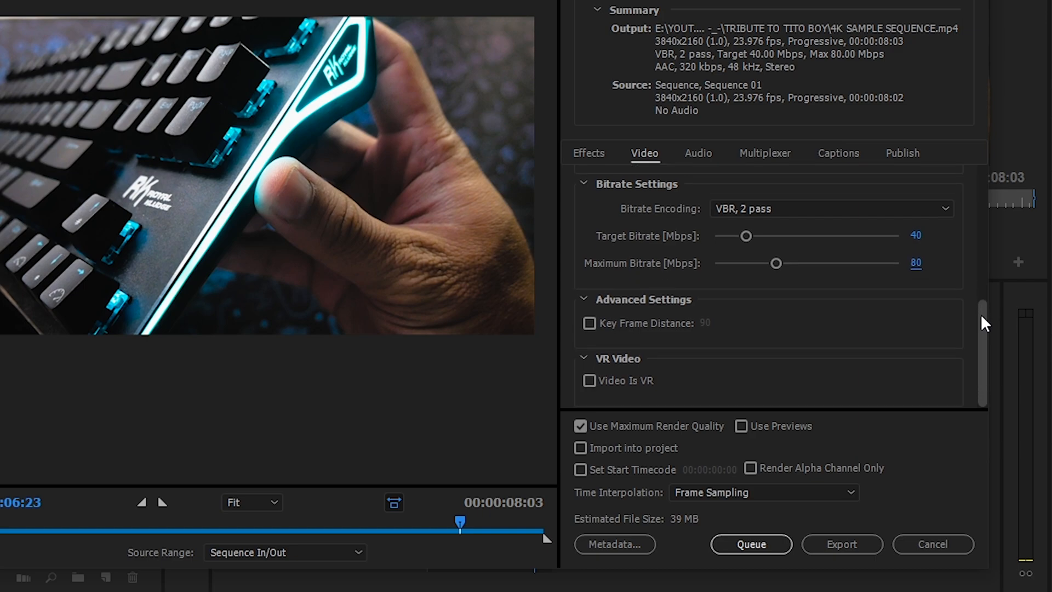
mouse_move(663, 332)
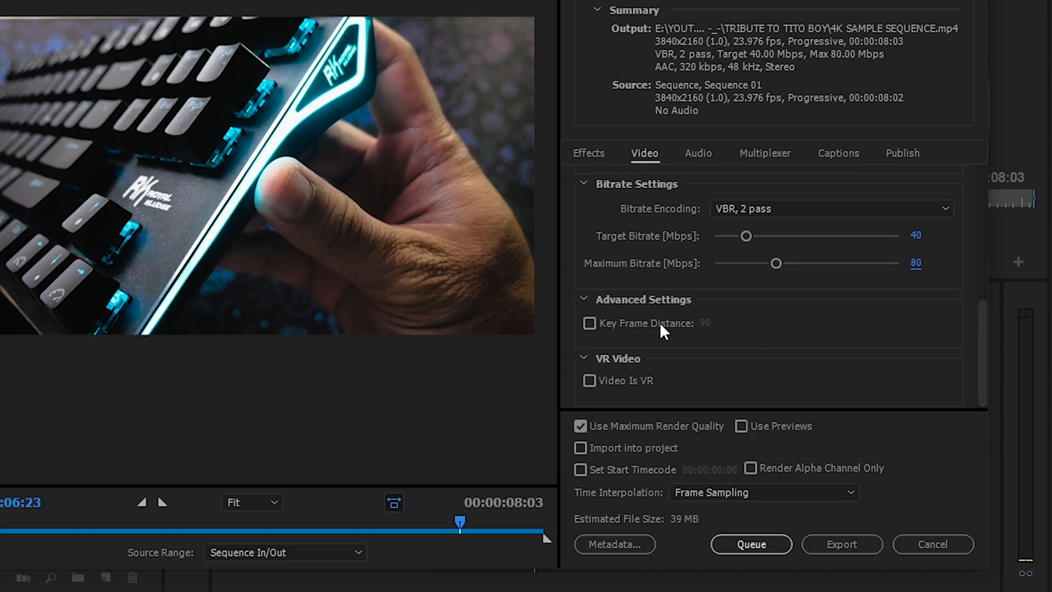
mouse_move(665, 391)
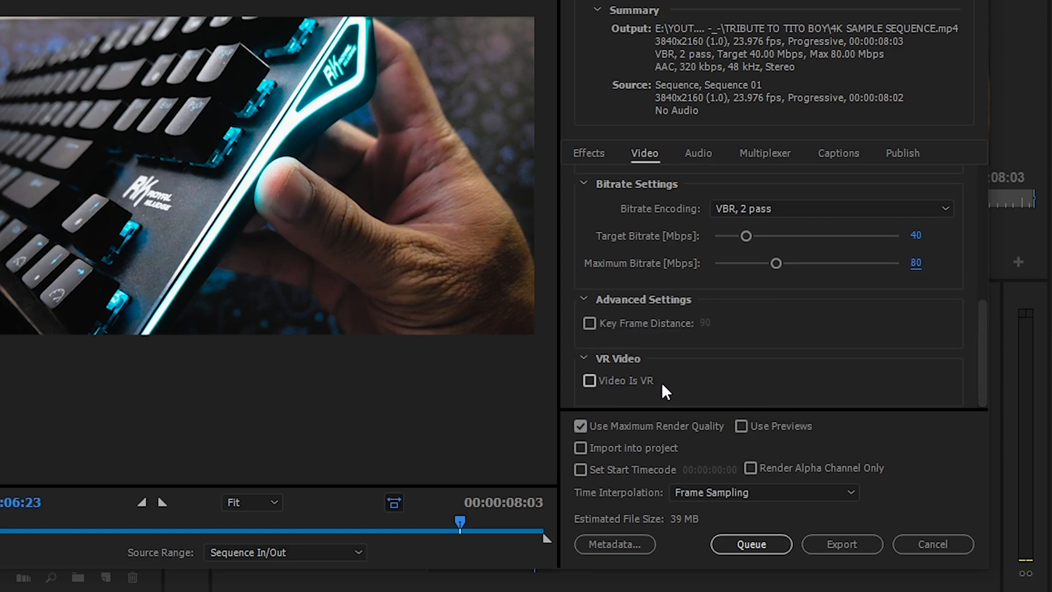
mouse_move(709, 161)
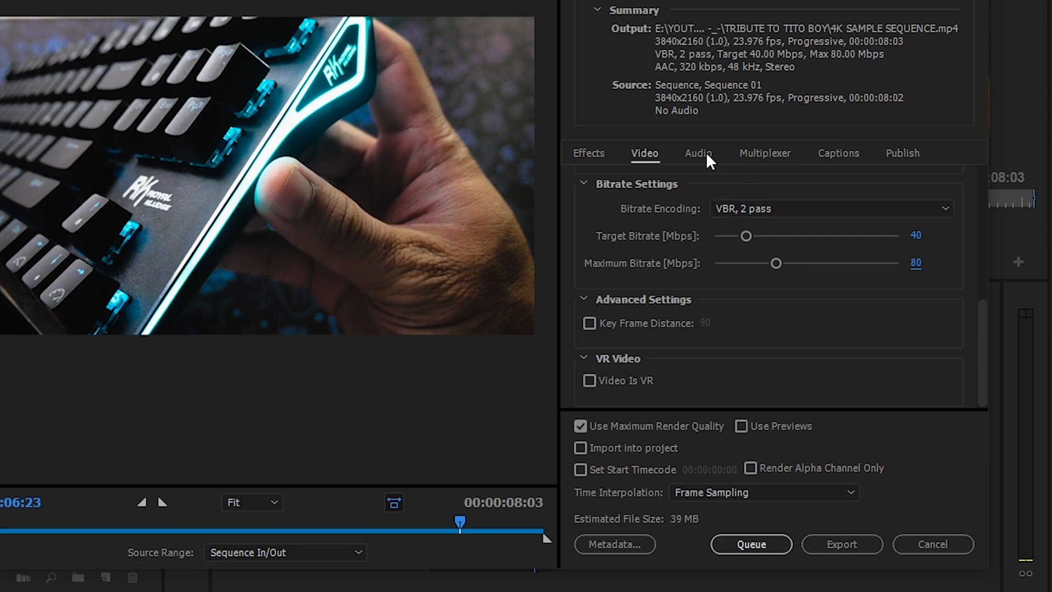
Step: Review the audio settings: AAC, 48000 Hz, Stereo, High quality, 320 kbps with bitrate precedence
left_click(698, 153)
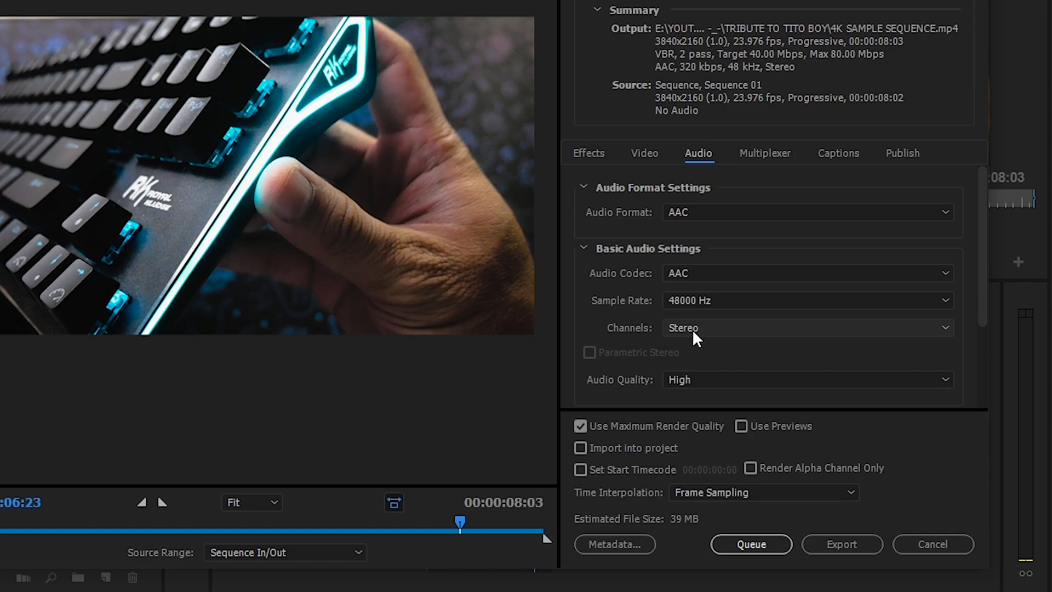
mouse_move(695, 335)
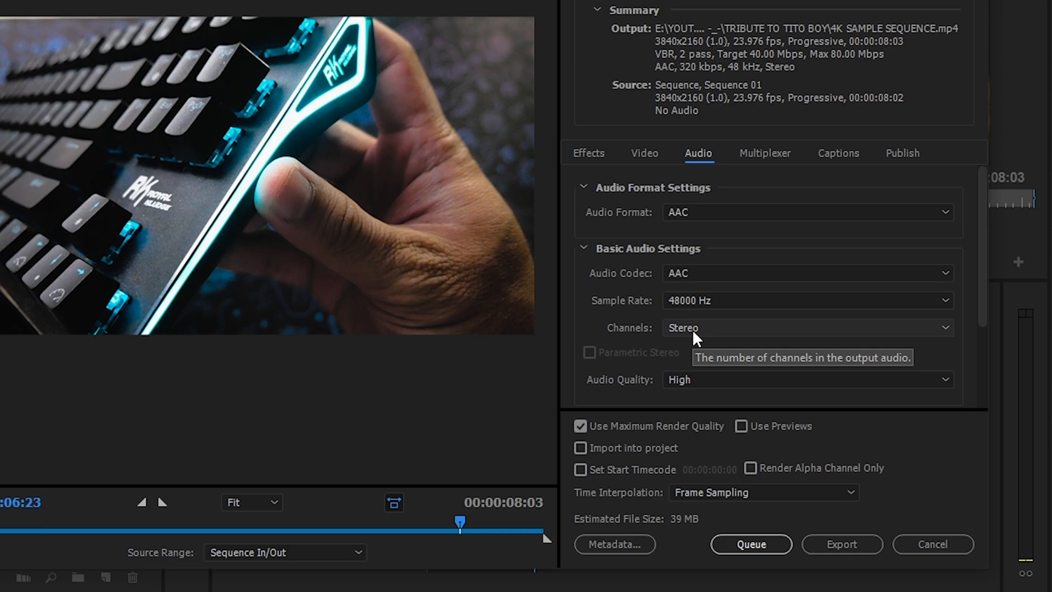
mouse_move(984, 303)
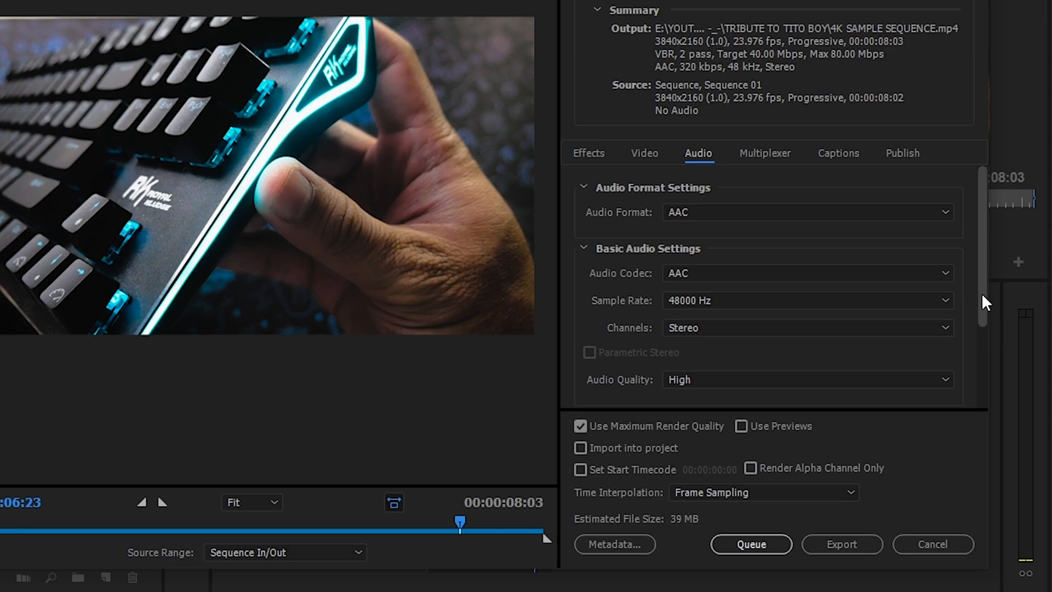
scroll("down", 3)
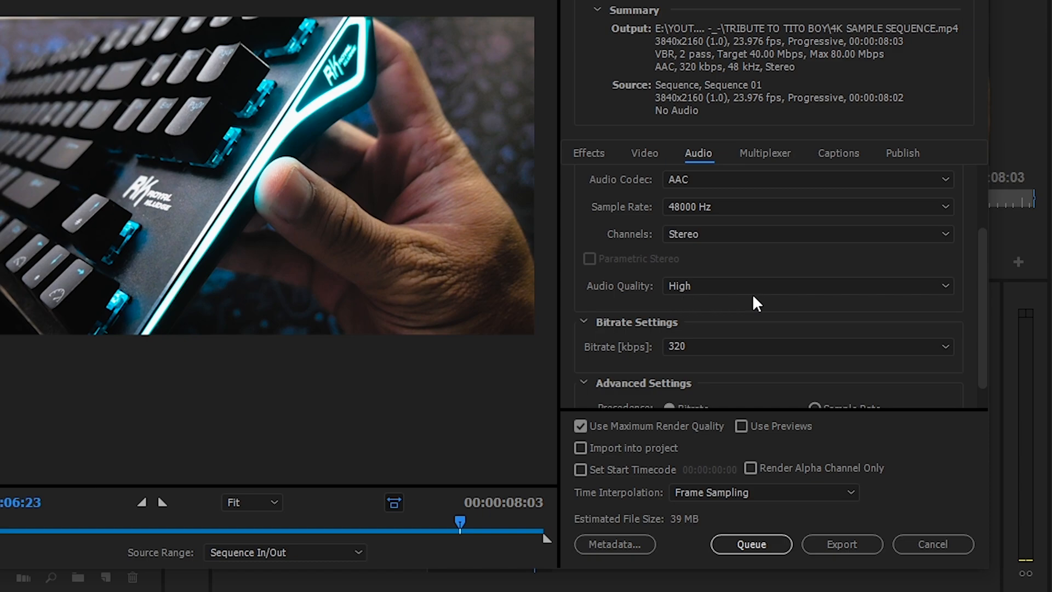
mouse_move(984, 308)
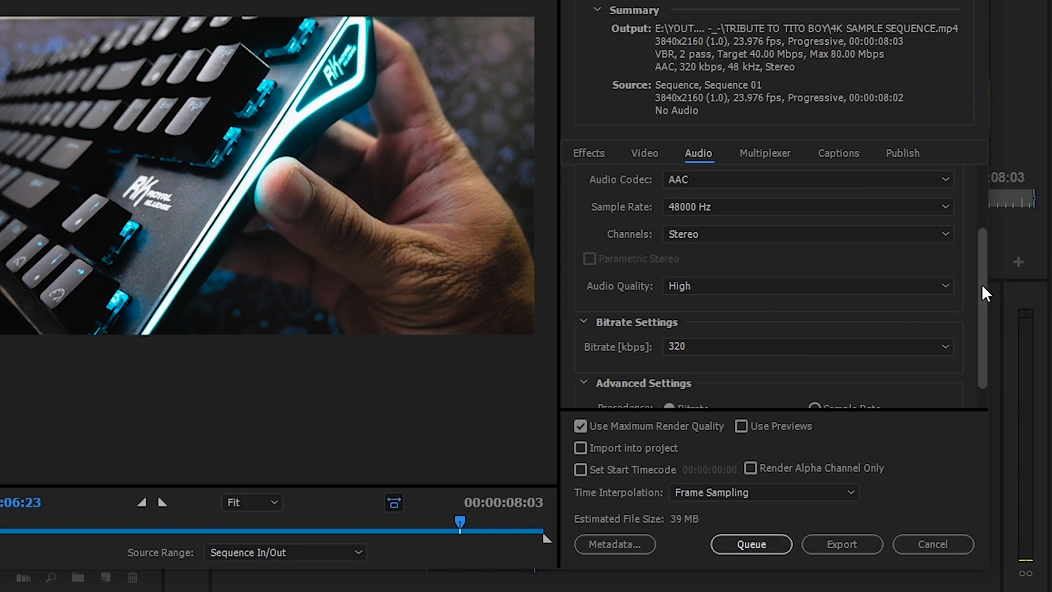
scroll("down", 3)
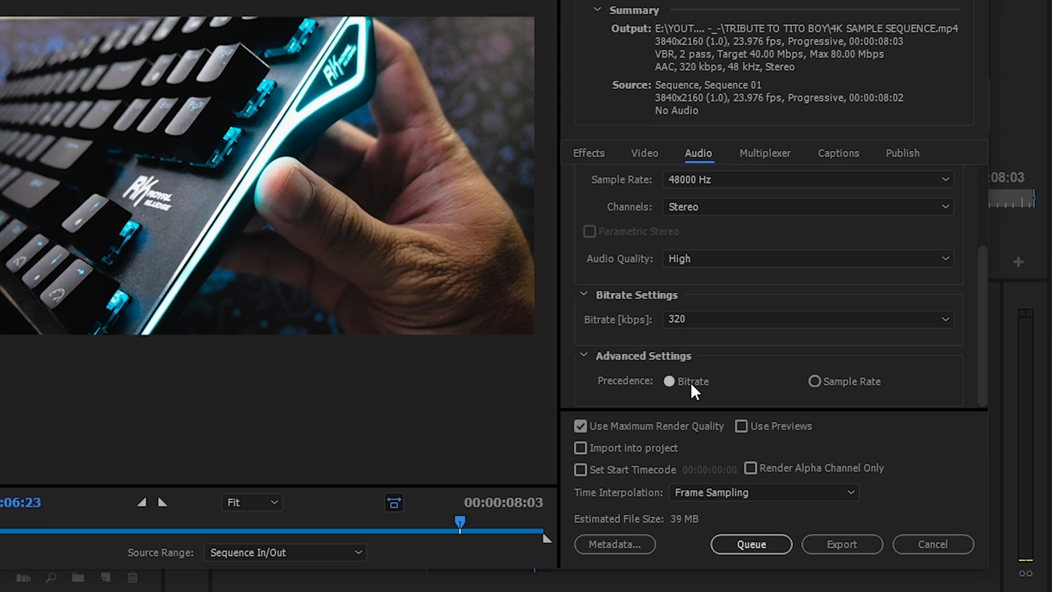
mouse_move(669, 431)
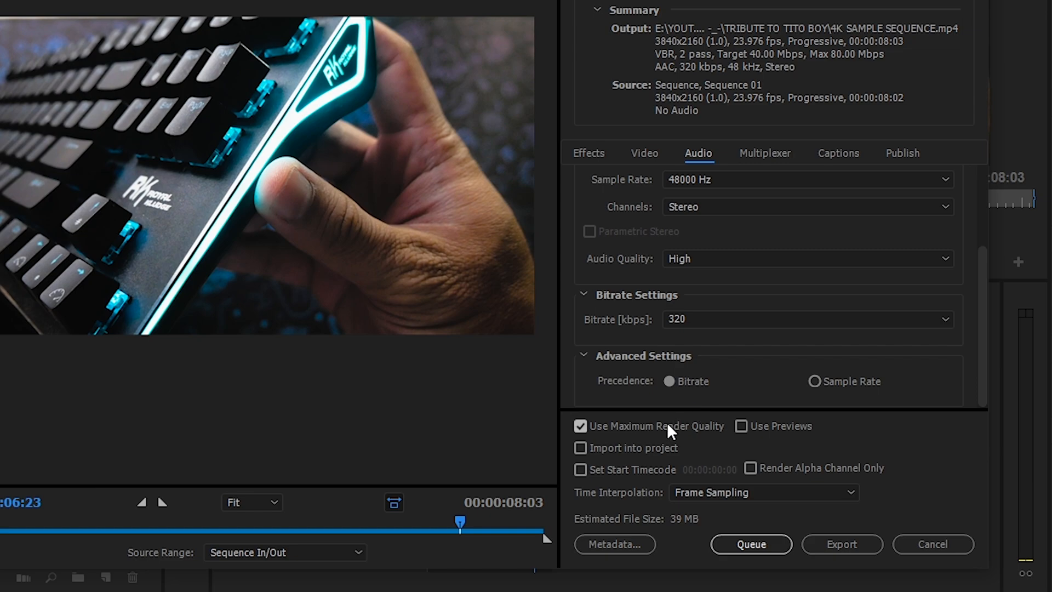
mouse_move(657, 433)
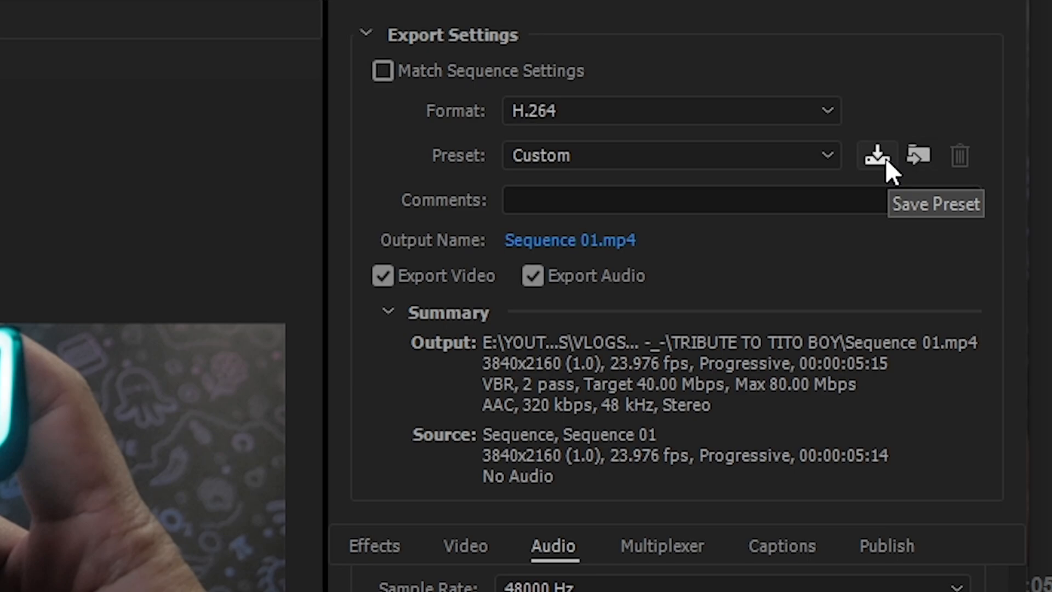
Step: Save the export settings as a custom preset named '4K 23.976FPS 80MBPS'
left_click(875, 154)
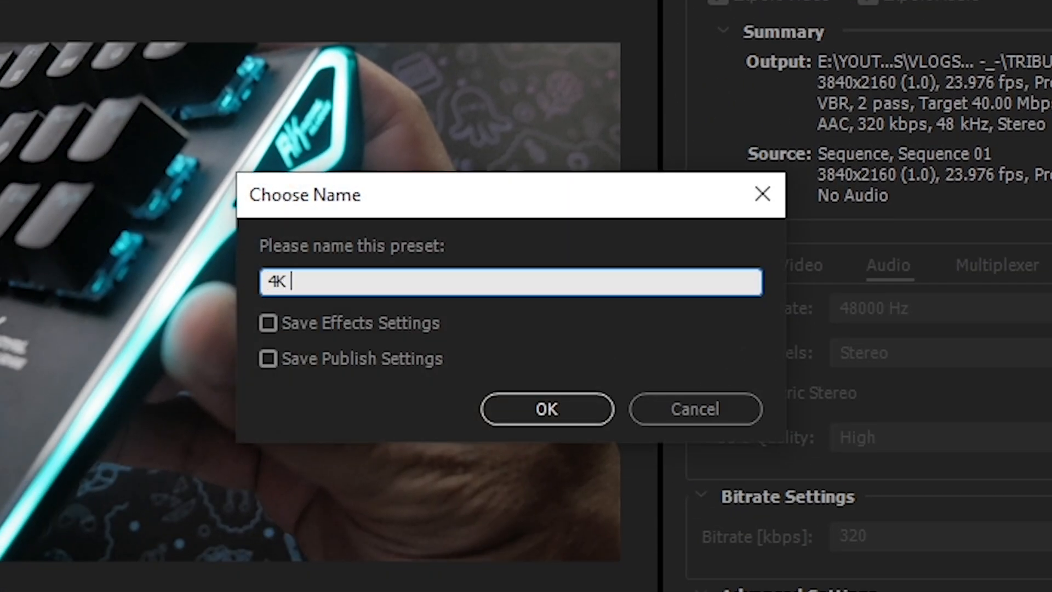
type("23.976")
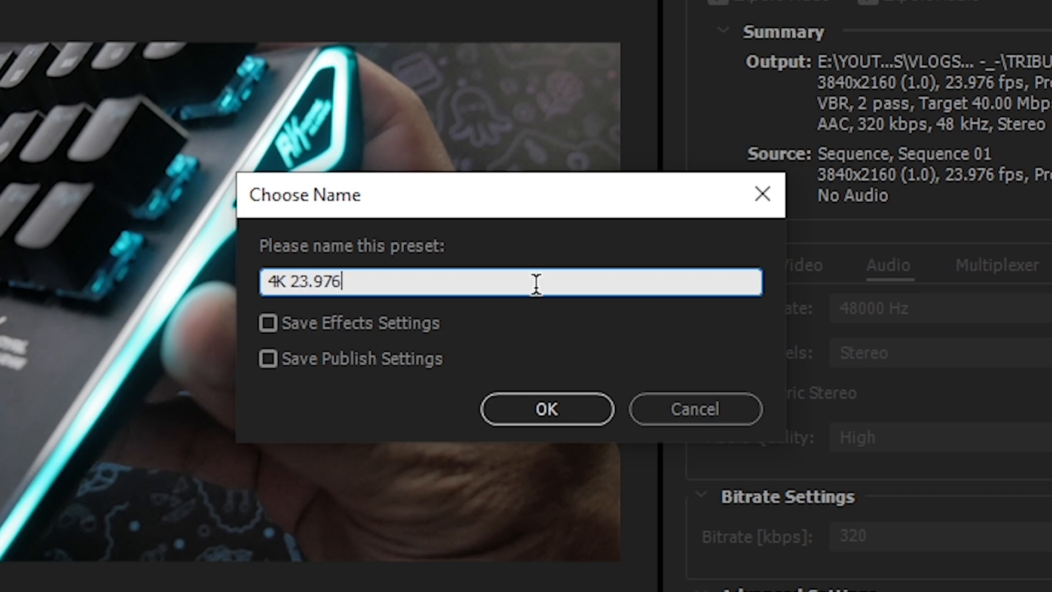
type("FPS 80MBP")
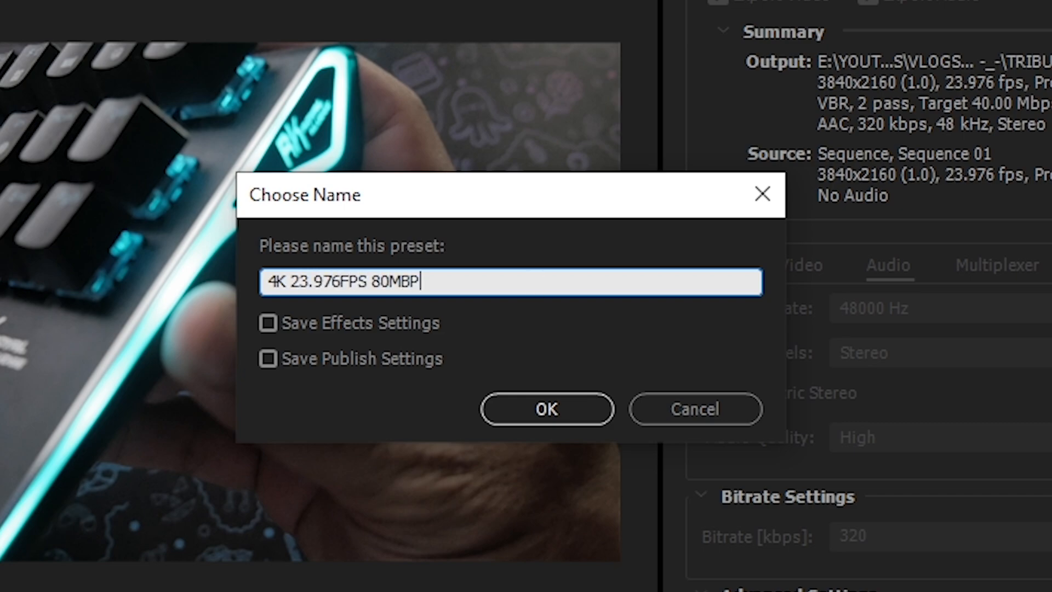
type("S")
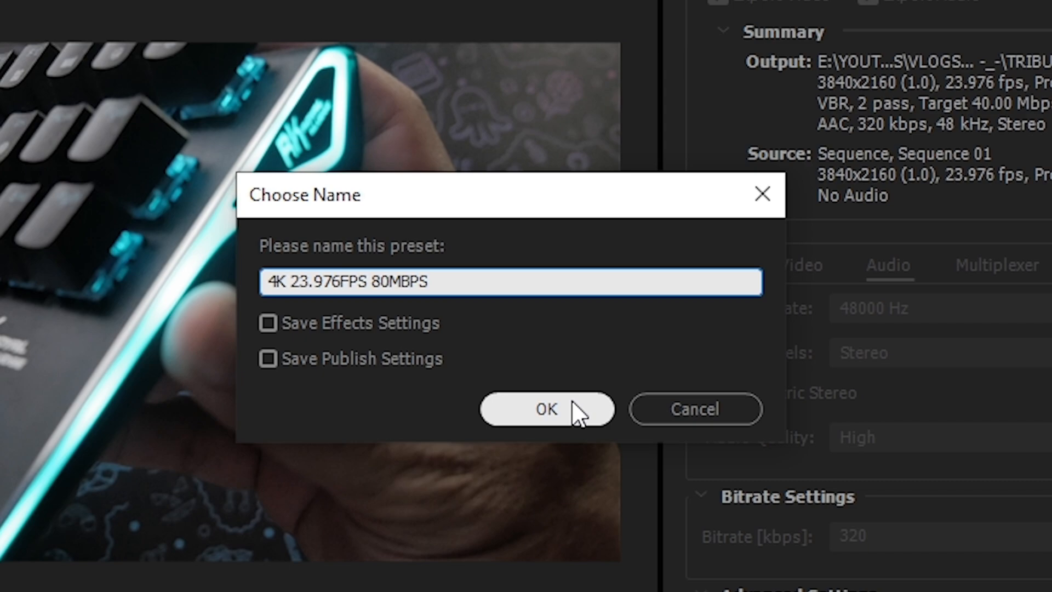
left_click(547, 409)
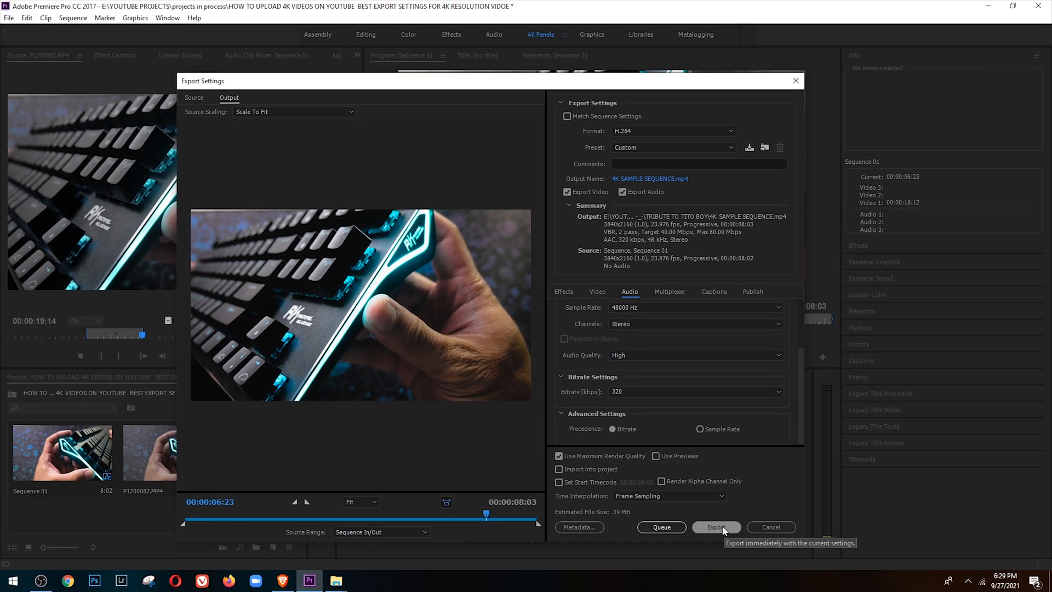